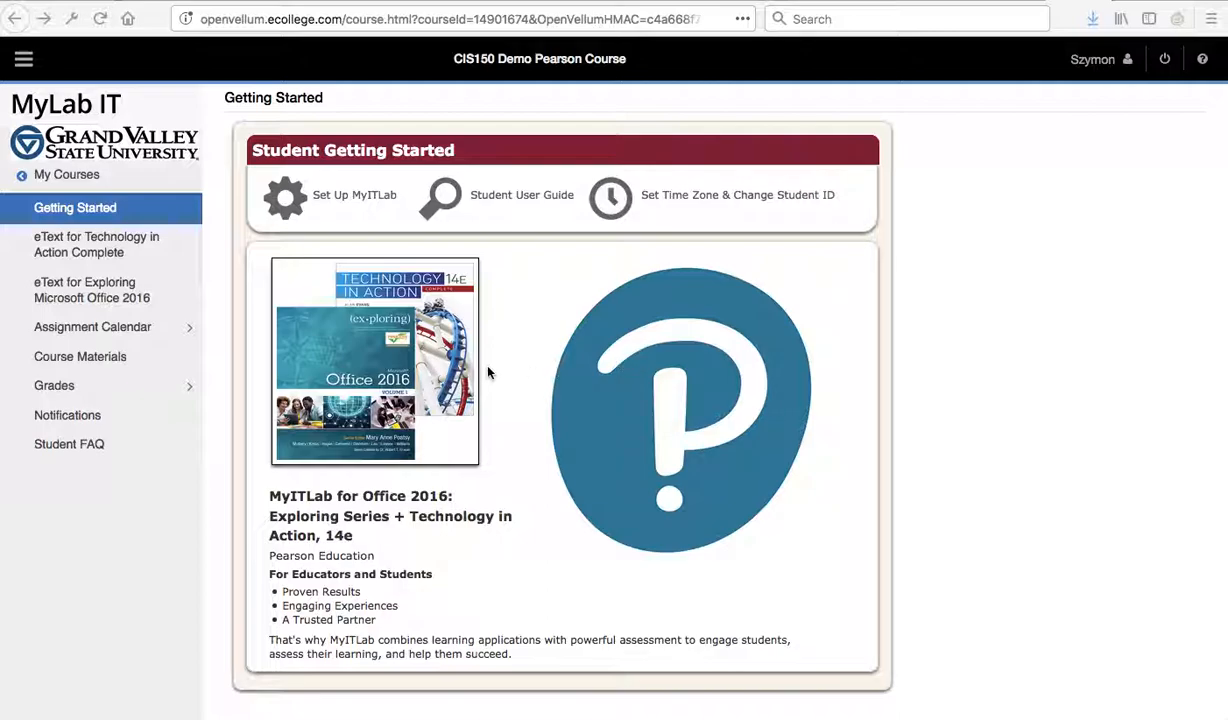
pyautogui.moveTo(120, 335)
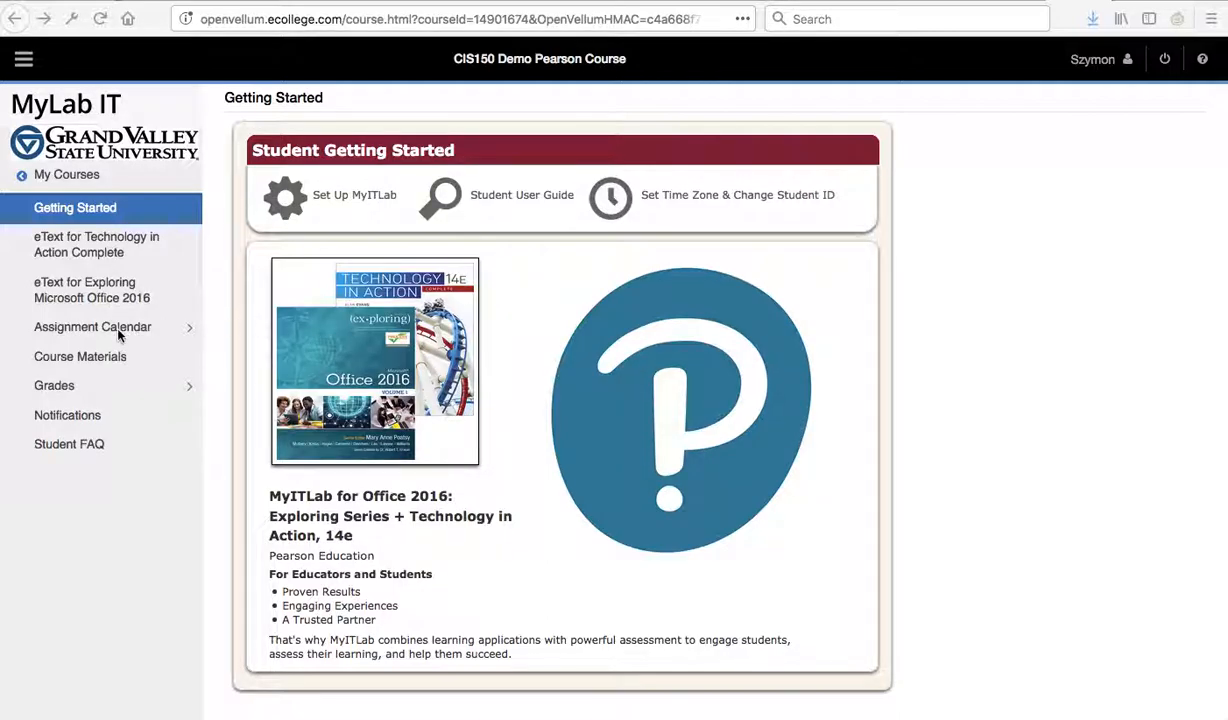
# Step: Go to the course Assignment Calendar for October 2018 from the left navigation
pyautogui.click(93, 327)
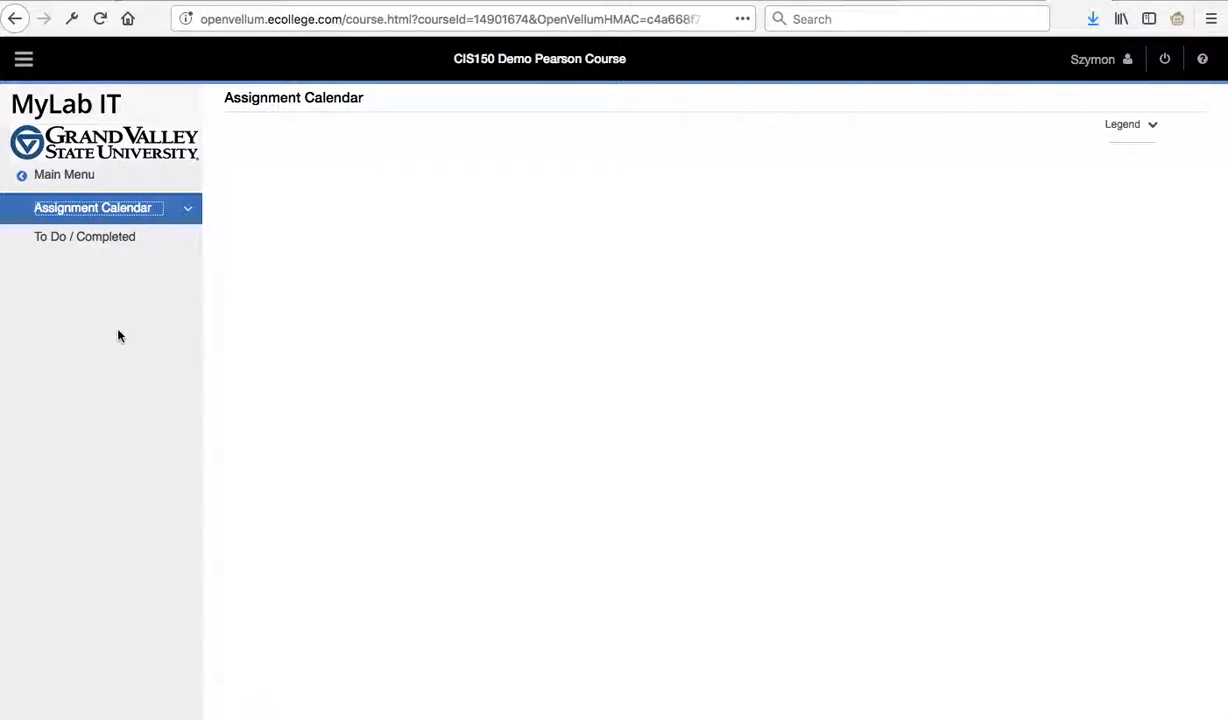
pyautogui.click(92, 207)
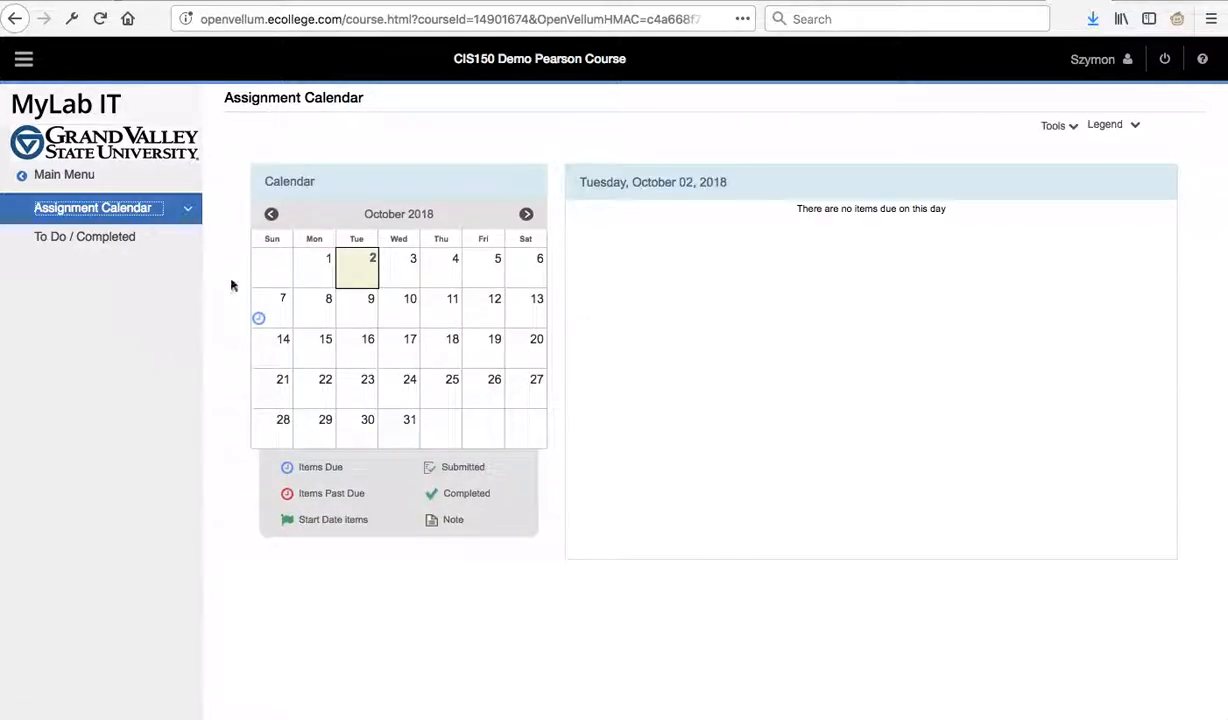
# Step: View the October 7 Grader Project's submissions, review the first attempt's score card and legend, then close
pyautogui.click(283, 298)
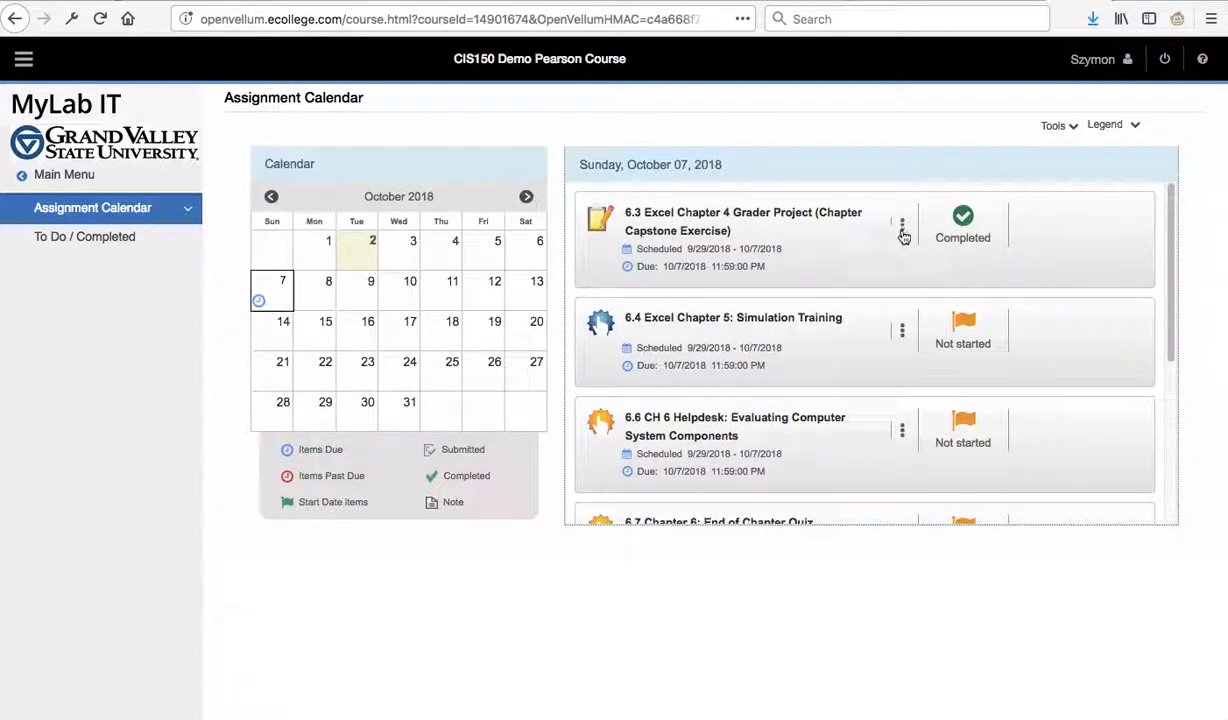
pyautogui.click(901, 225)
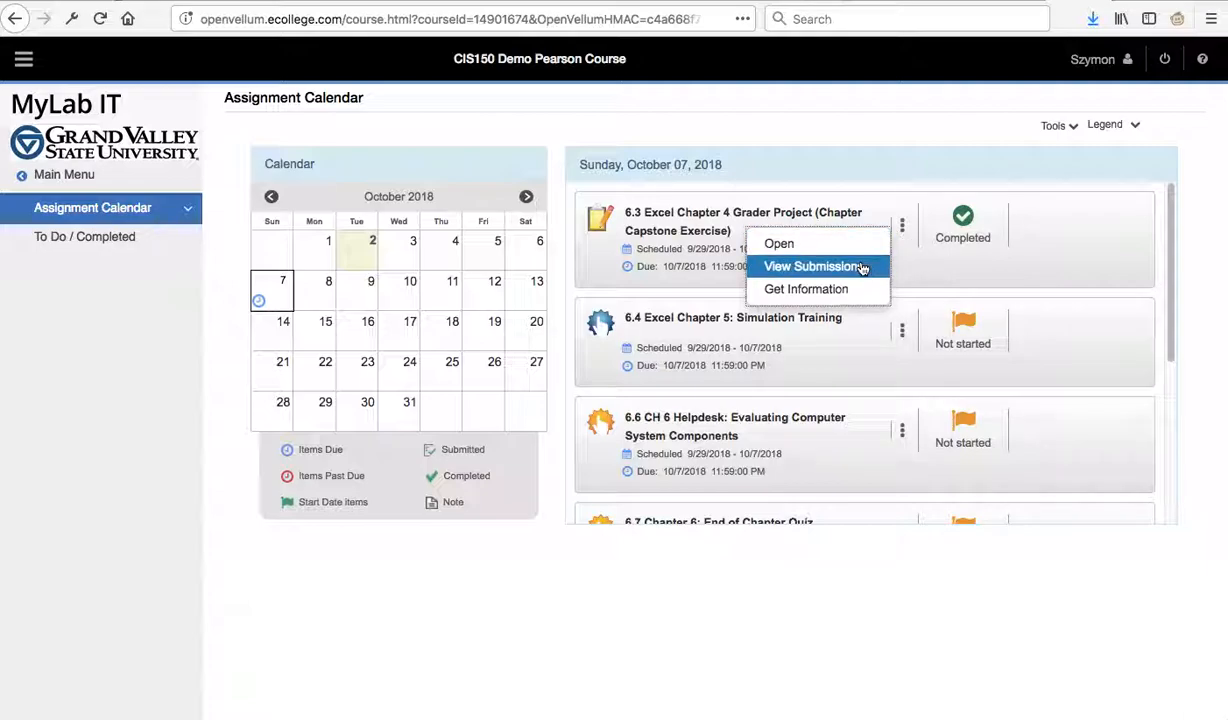
pyautogui.click(814, 266)
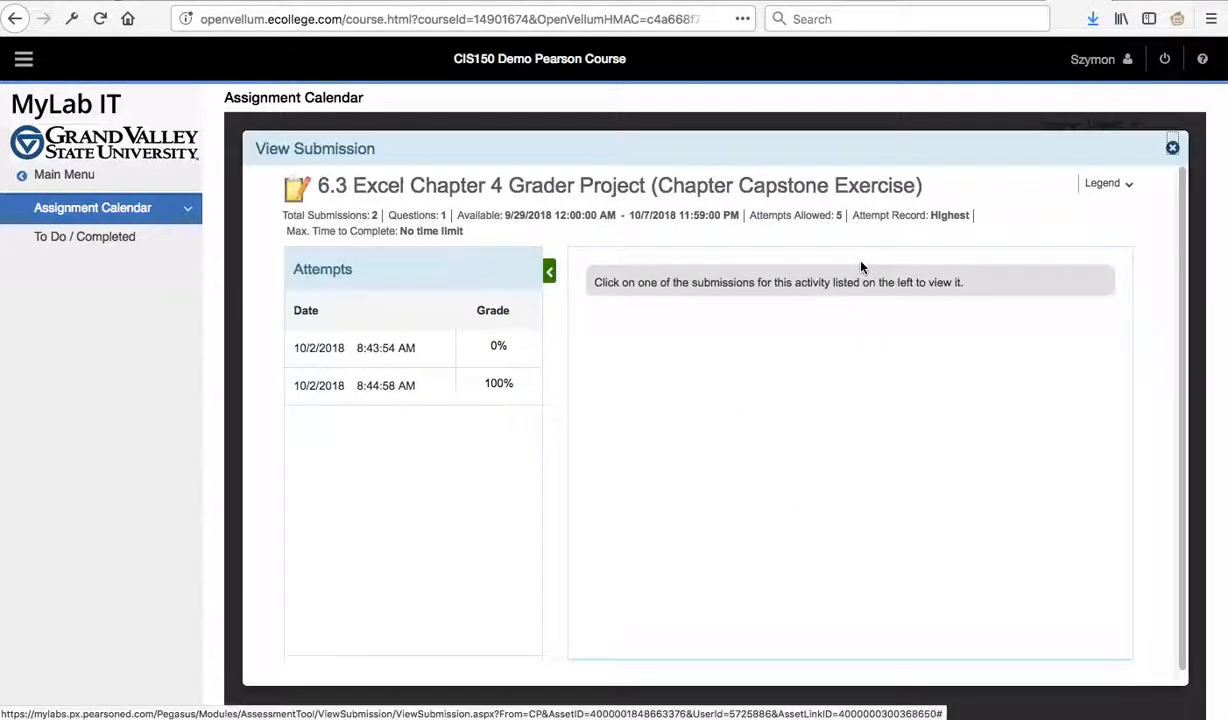
pyautogui.click(370, 347)
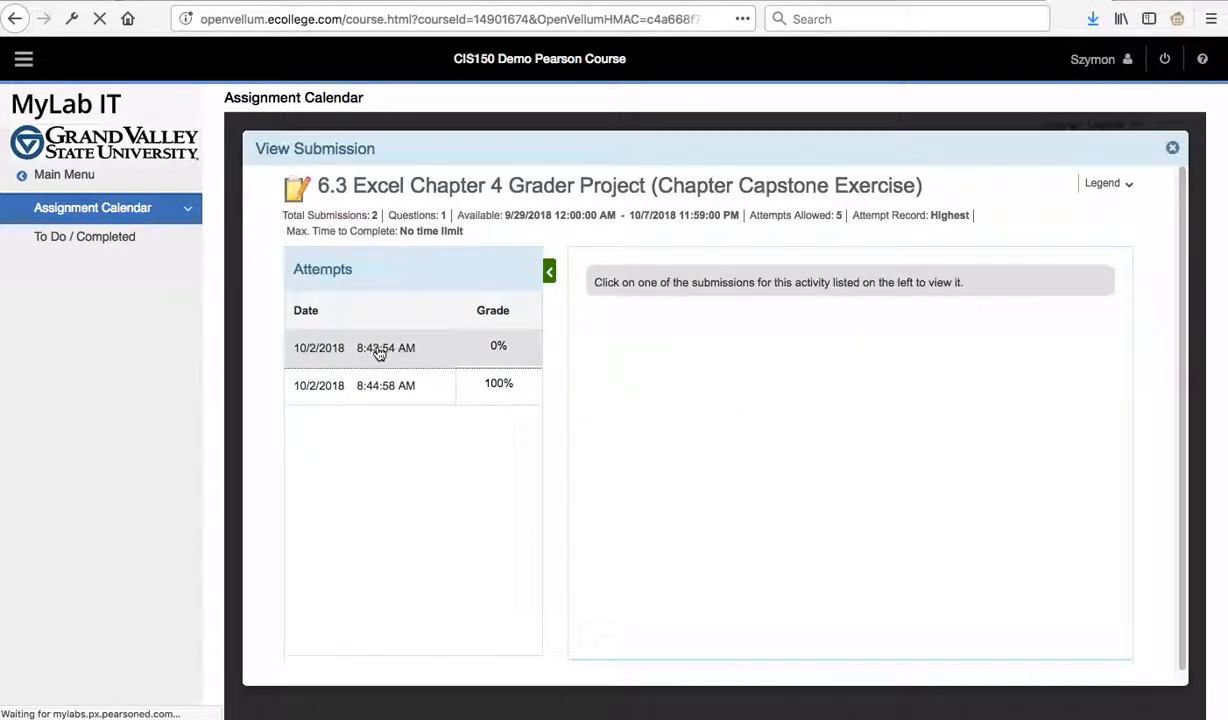
pyautogui.click(385, 347)
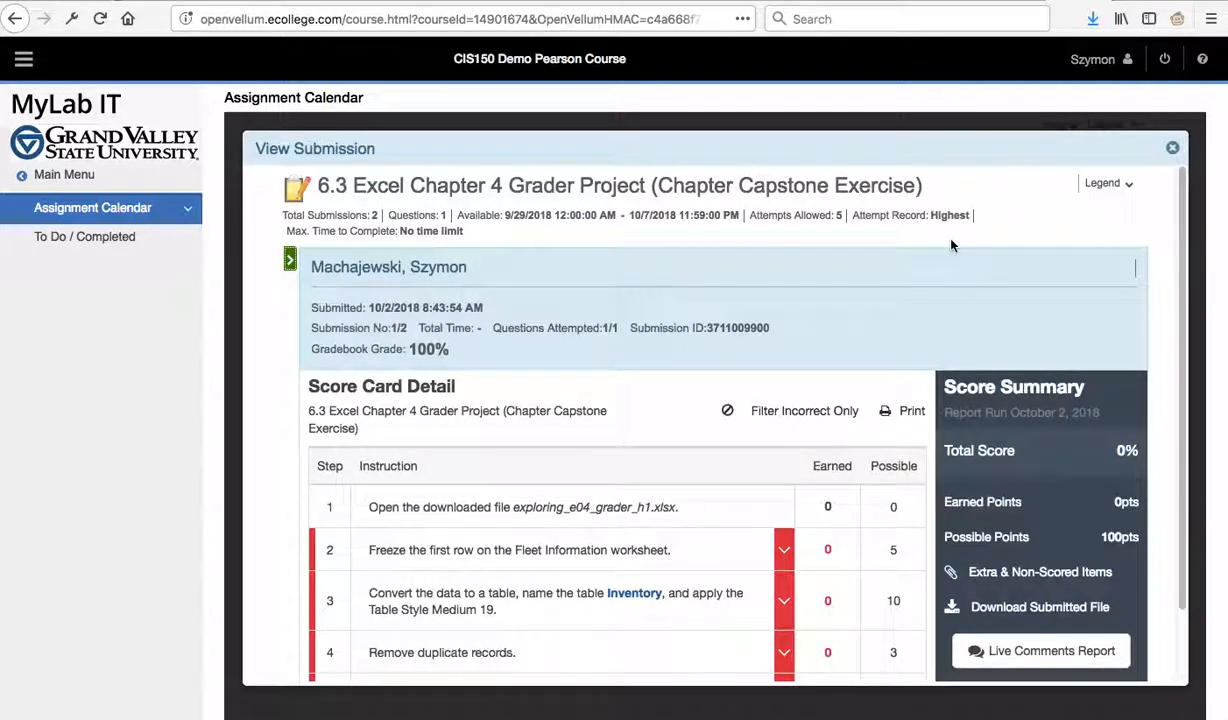
pyautogui.click(1108, 183)
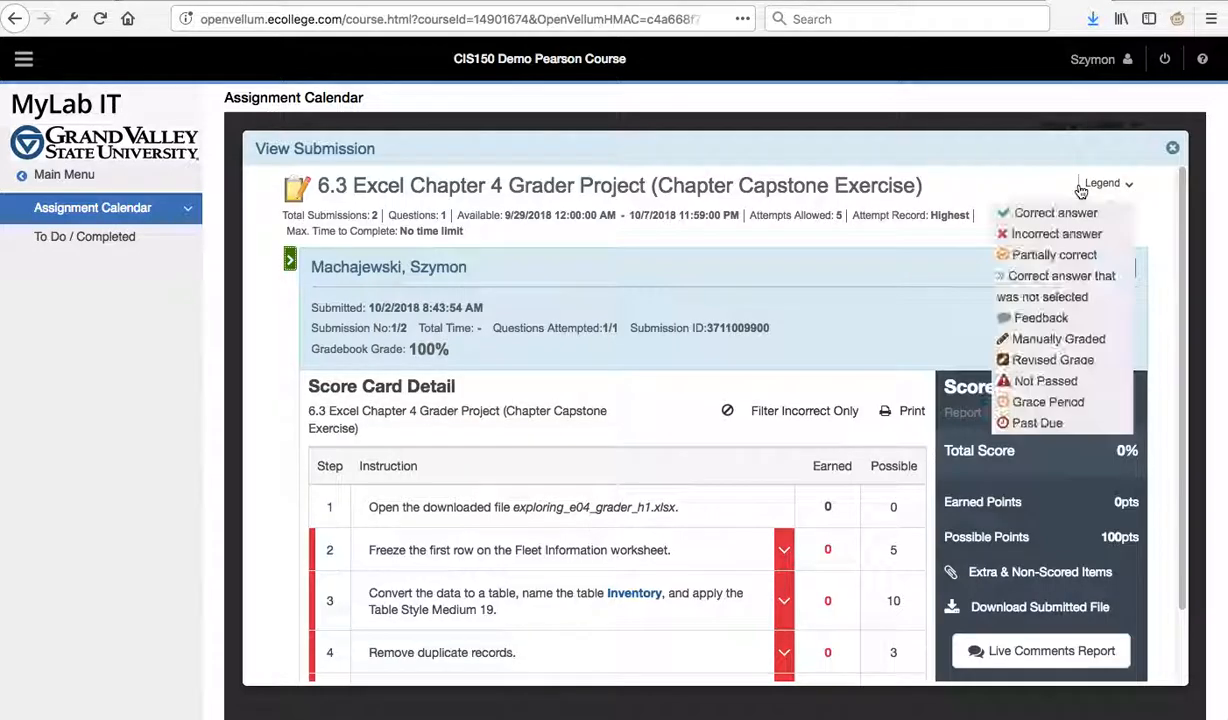
pyautogui.click(1172, 148)
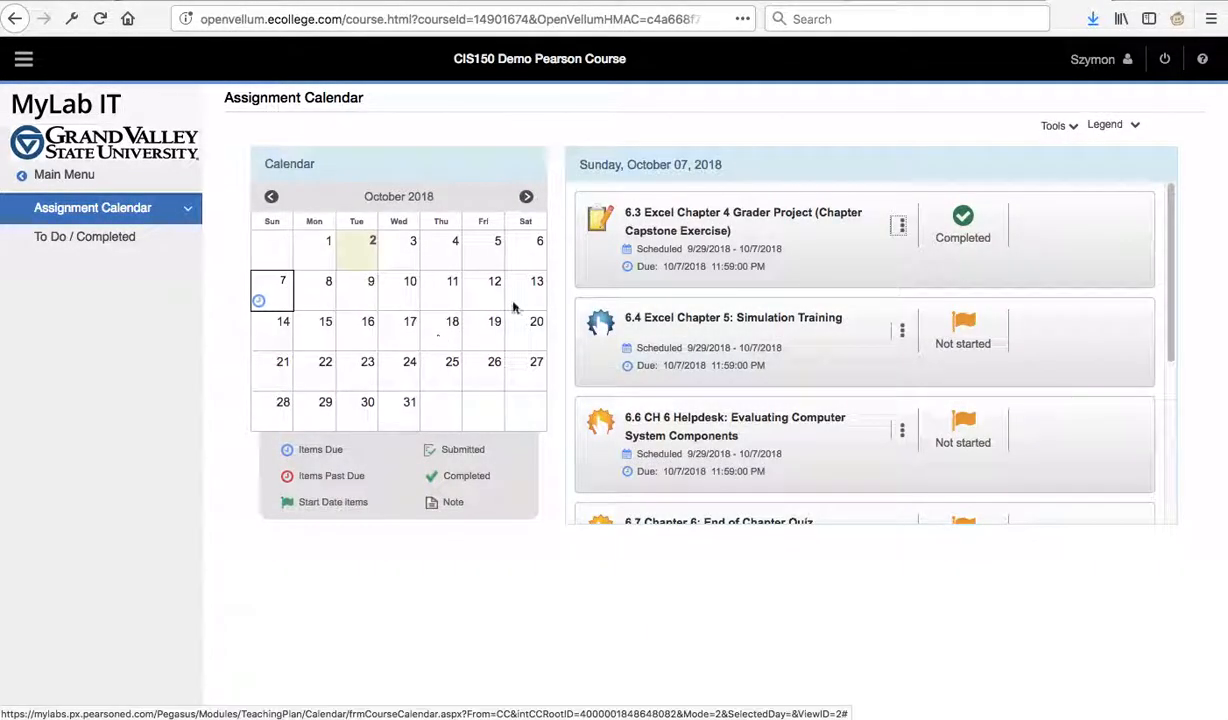
# Step: Reopen the Grader Project submissions and review the second, 100% attempt's score card
pyautogui.click(899, 223)
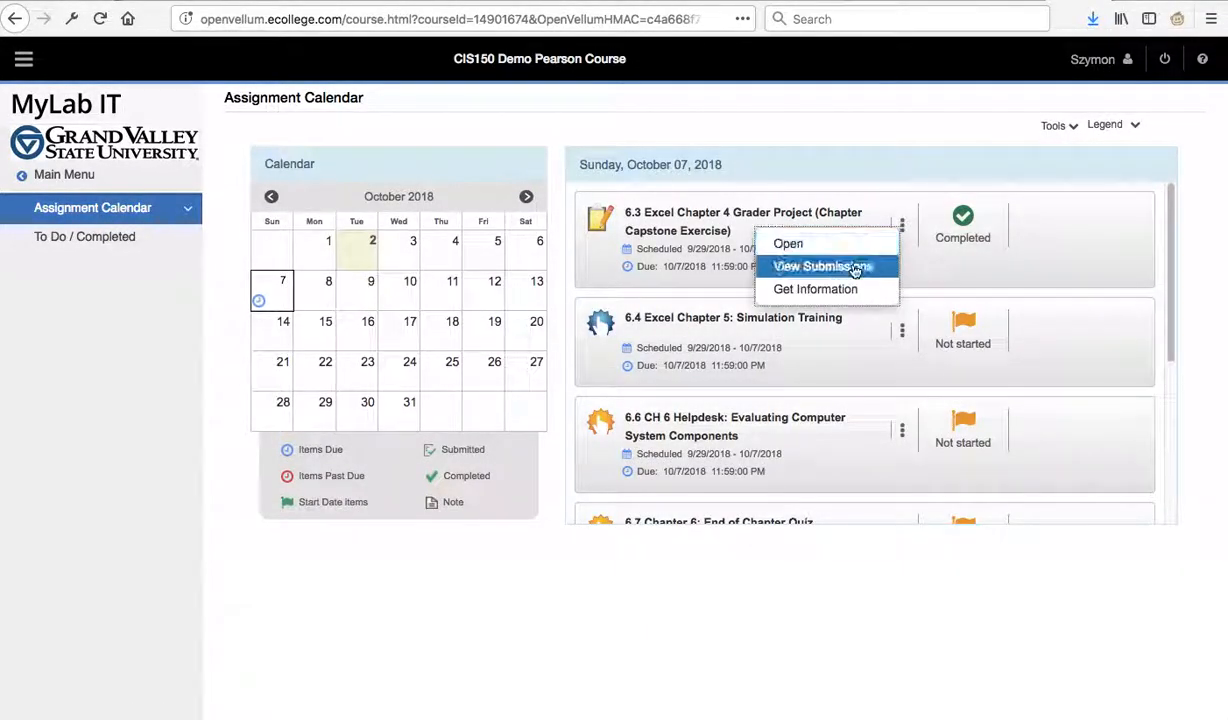
pyautogui.click(822, 266)
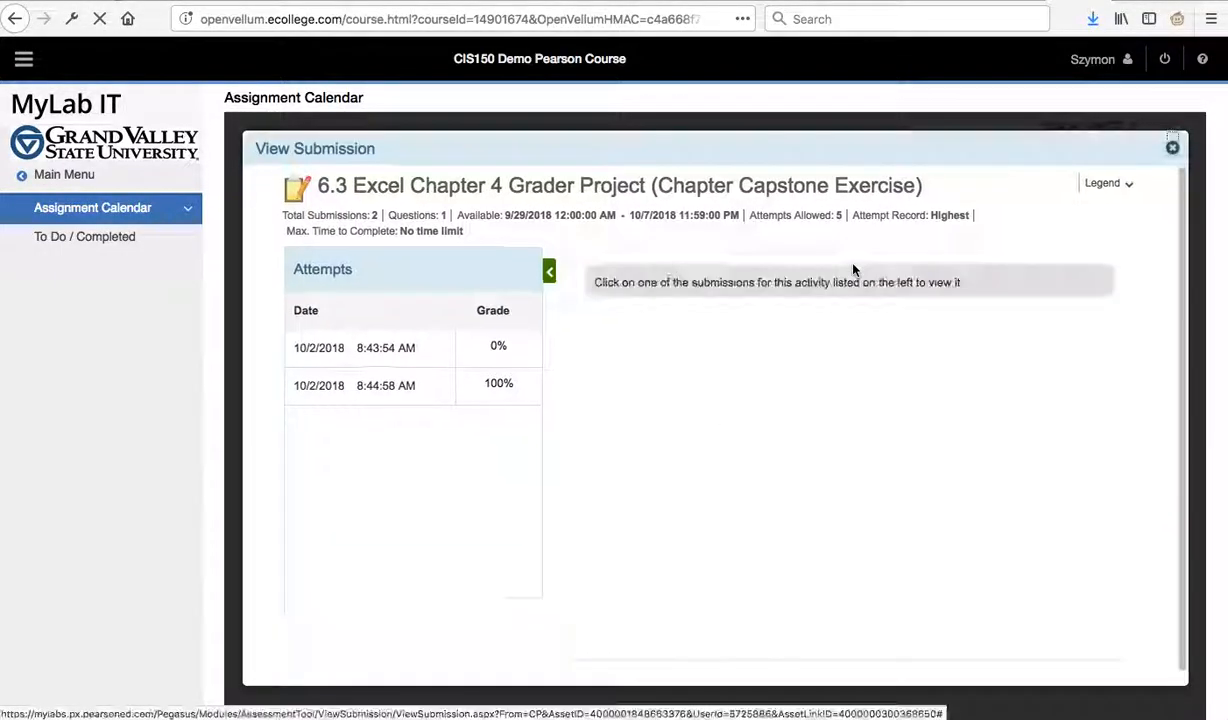
pyautogui.click(385, 385)
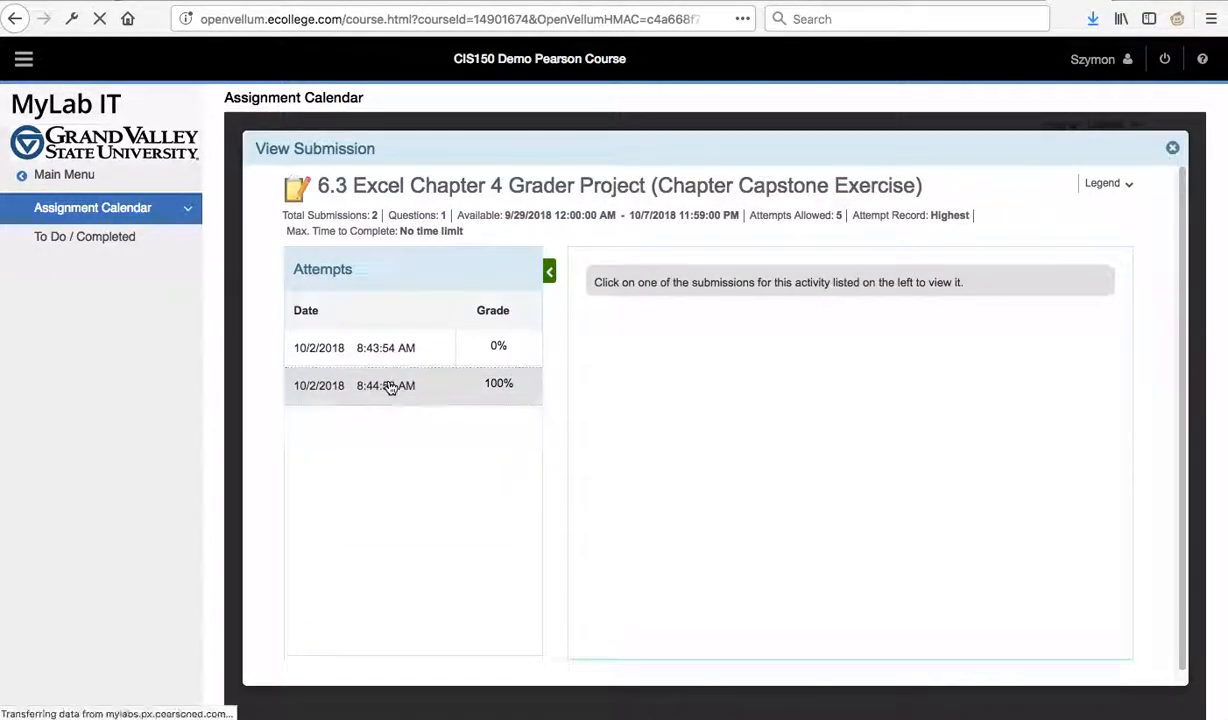
pyautogui.click(390, 385)
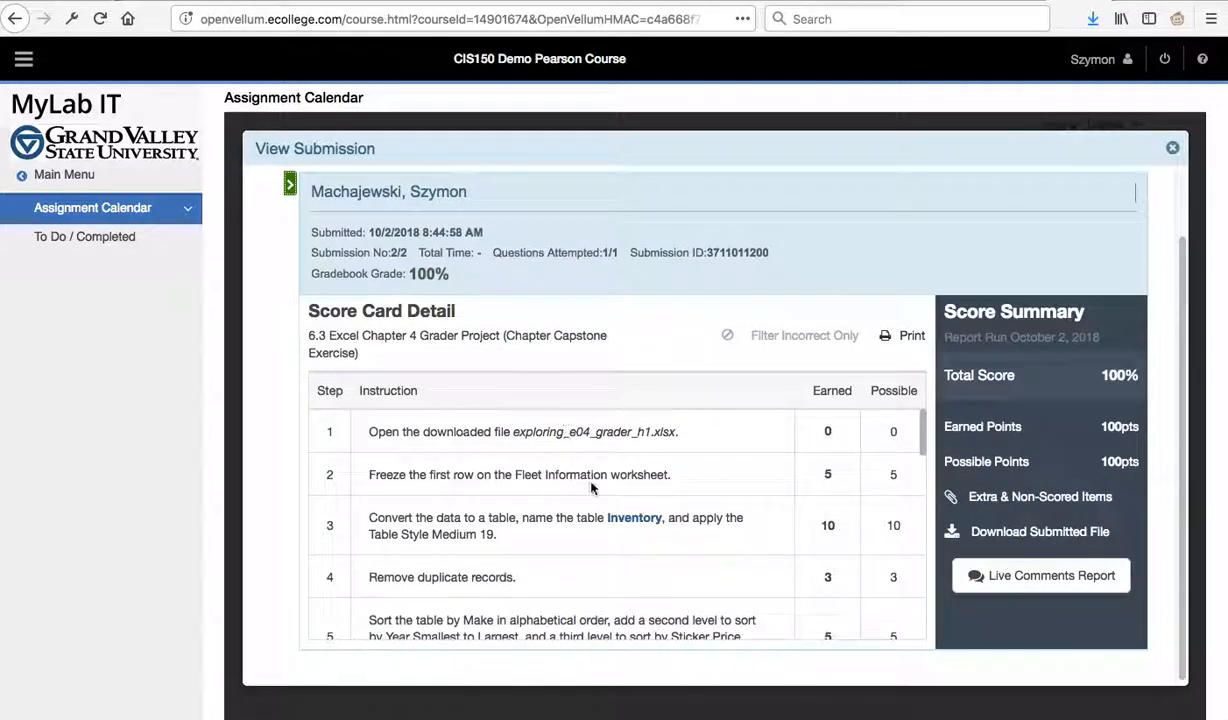
pyautogui.scroll(-3)
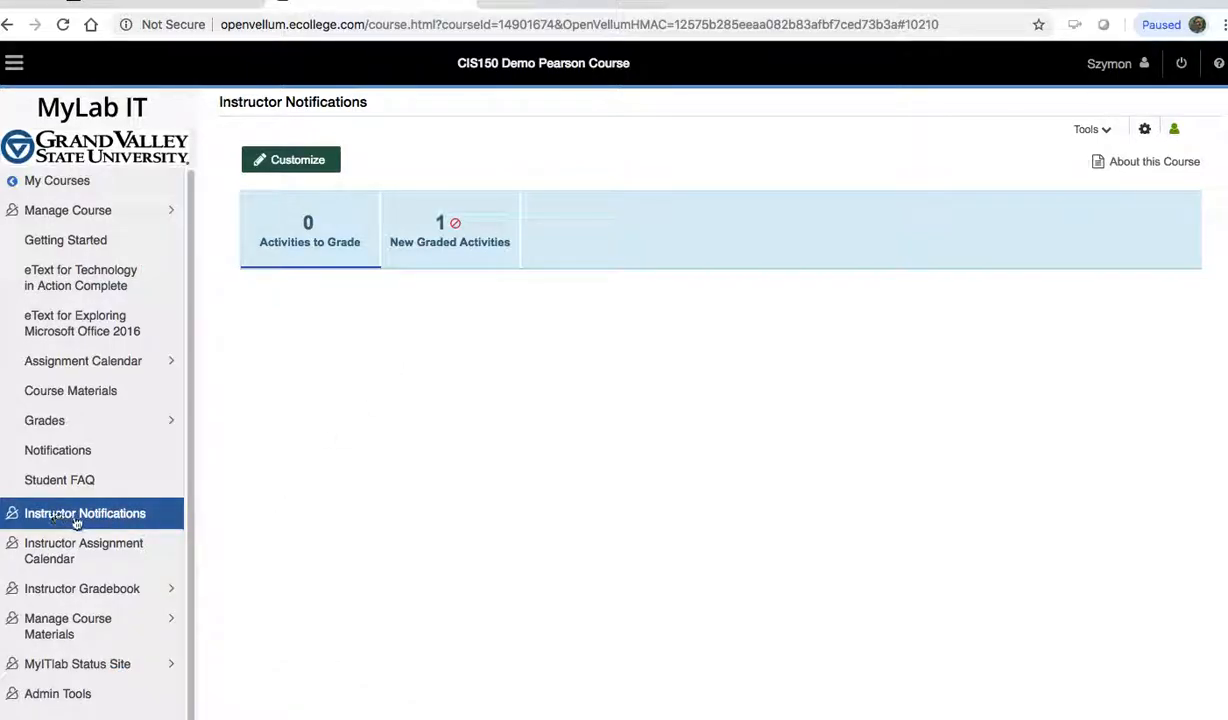
pyautogui.moveTo(140, 520)
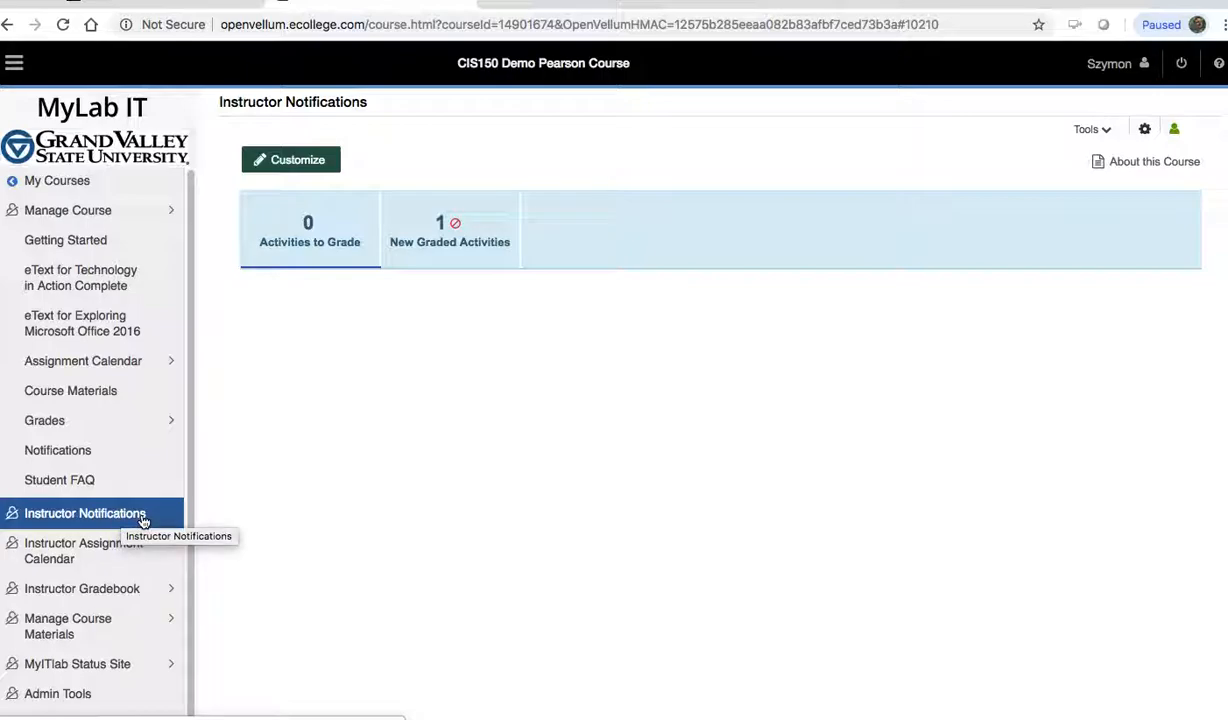
pyautogui.moveTo(90, 455)
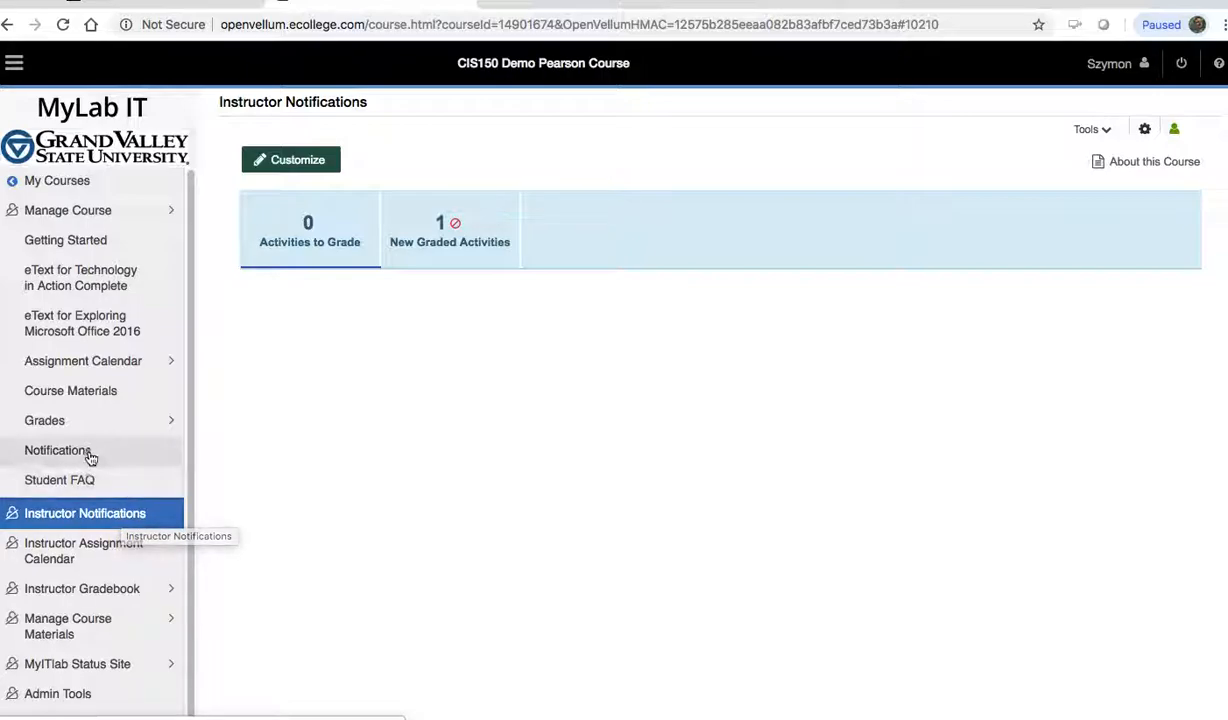
pyautogui.moveTo(137, 520)
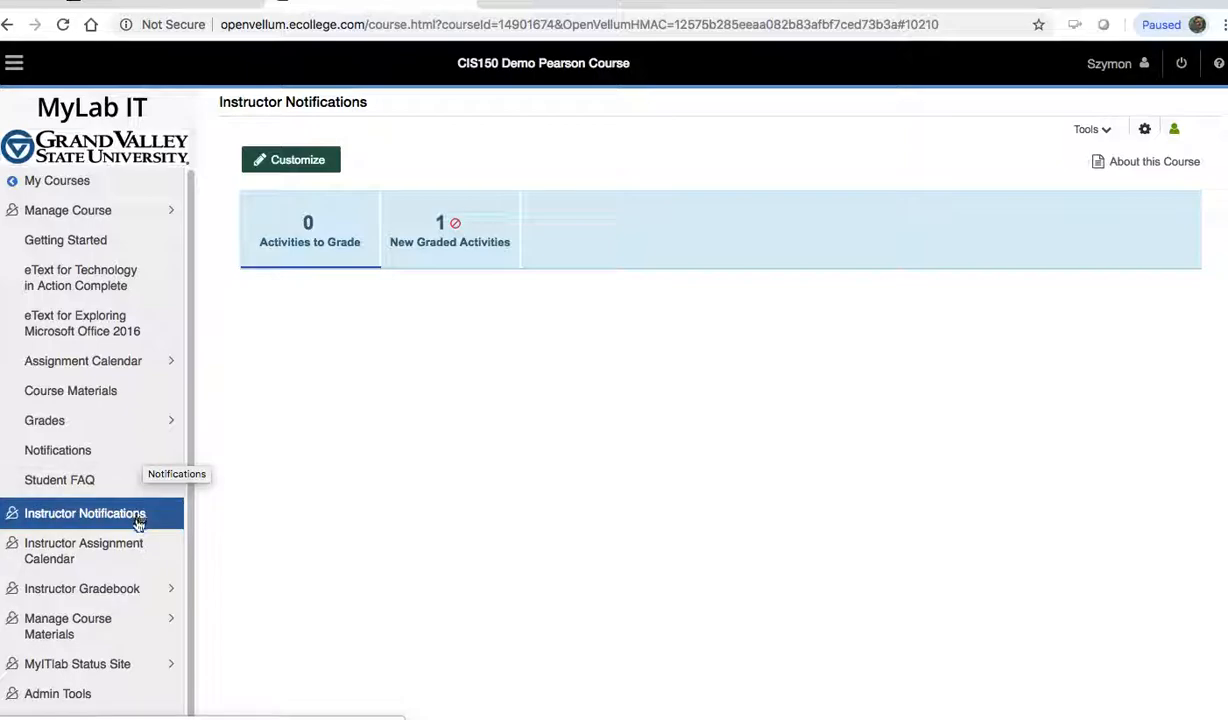
pyautogui.moveTo(378, 371)
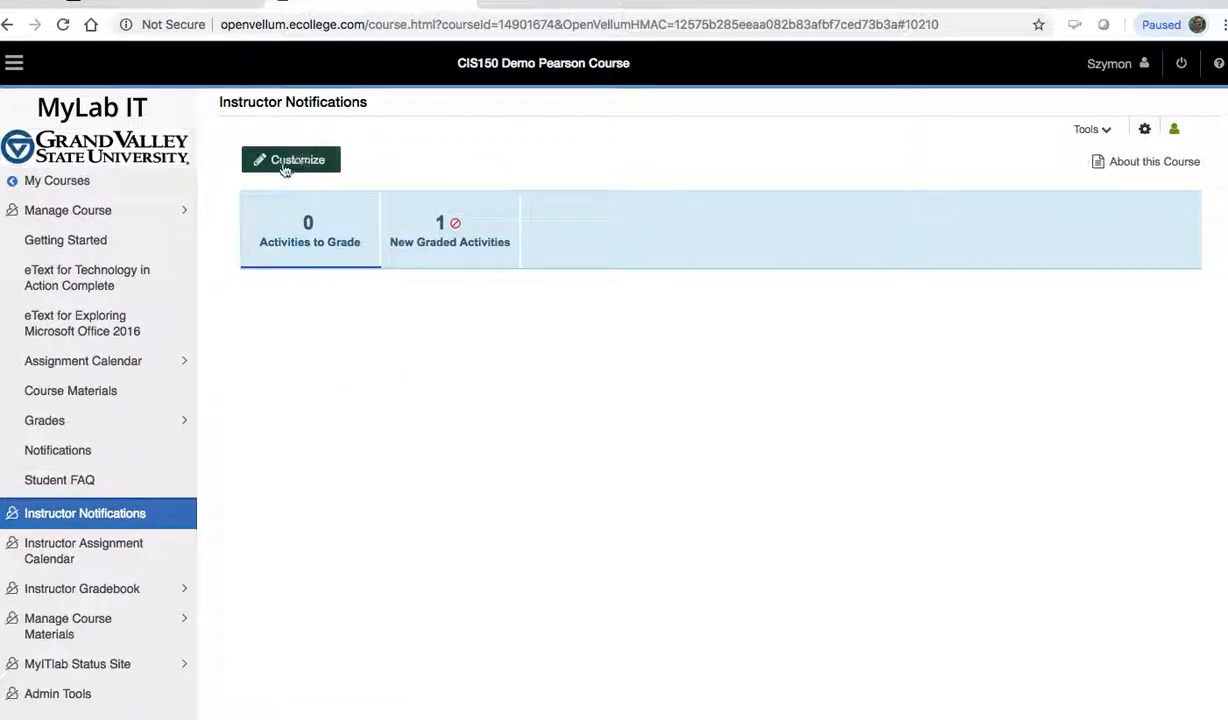
pyautogui.click(291, 160)
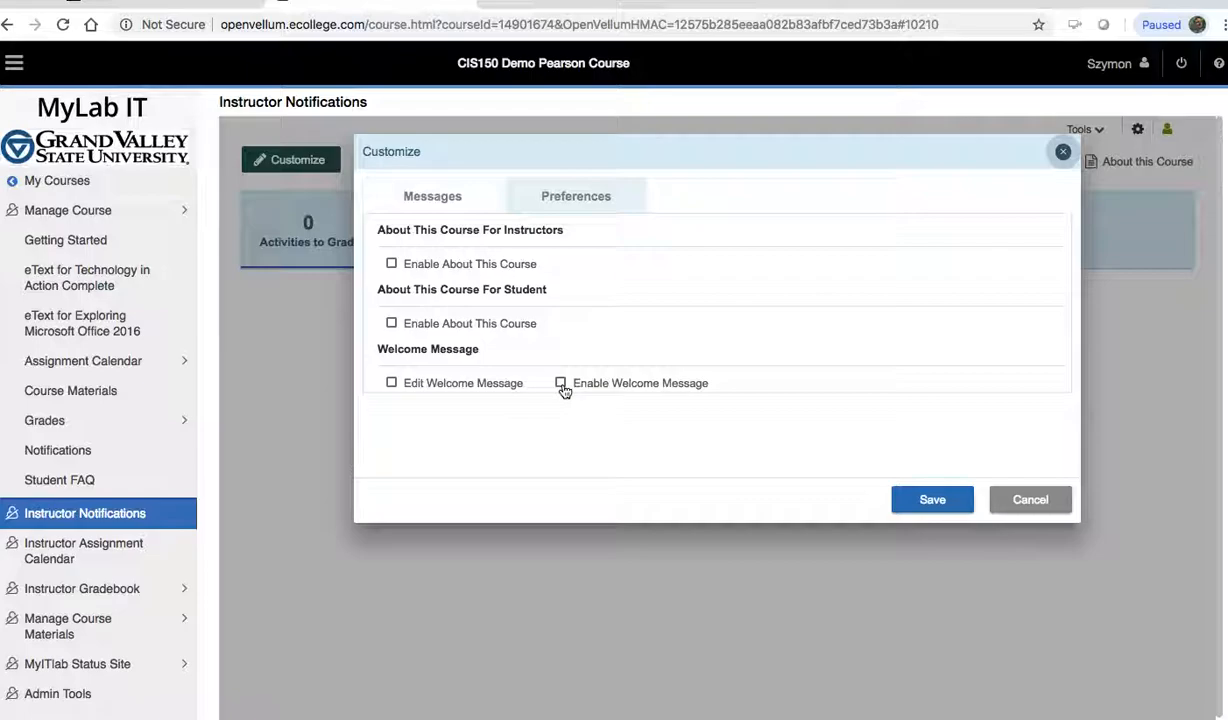
pyautogui.click(575, 196)
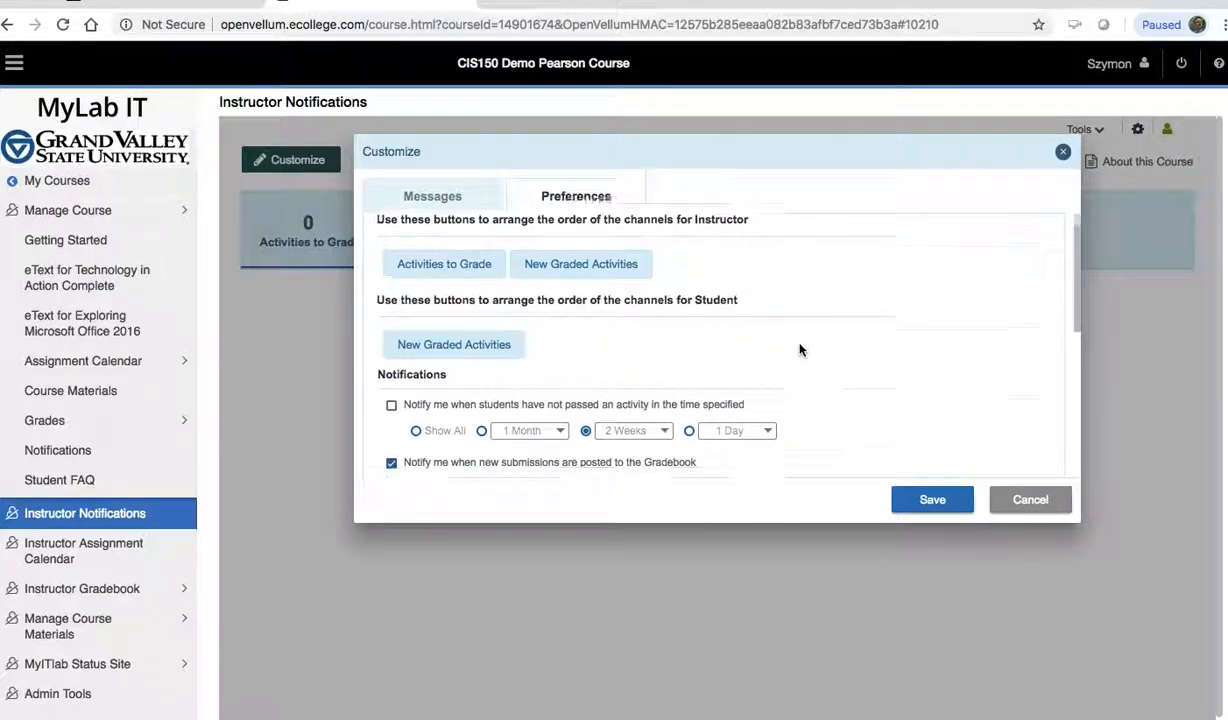
pyautogui.scroll(-3)
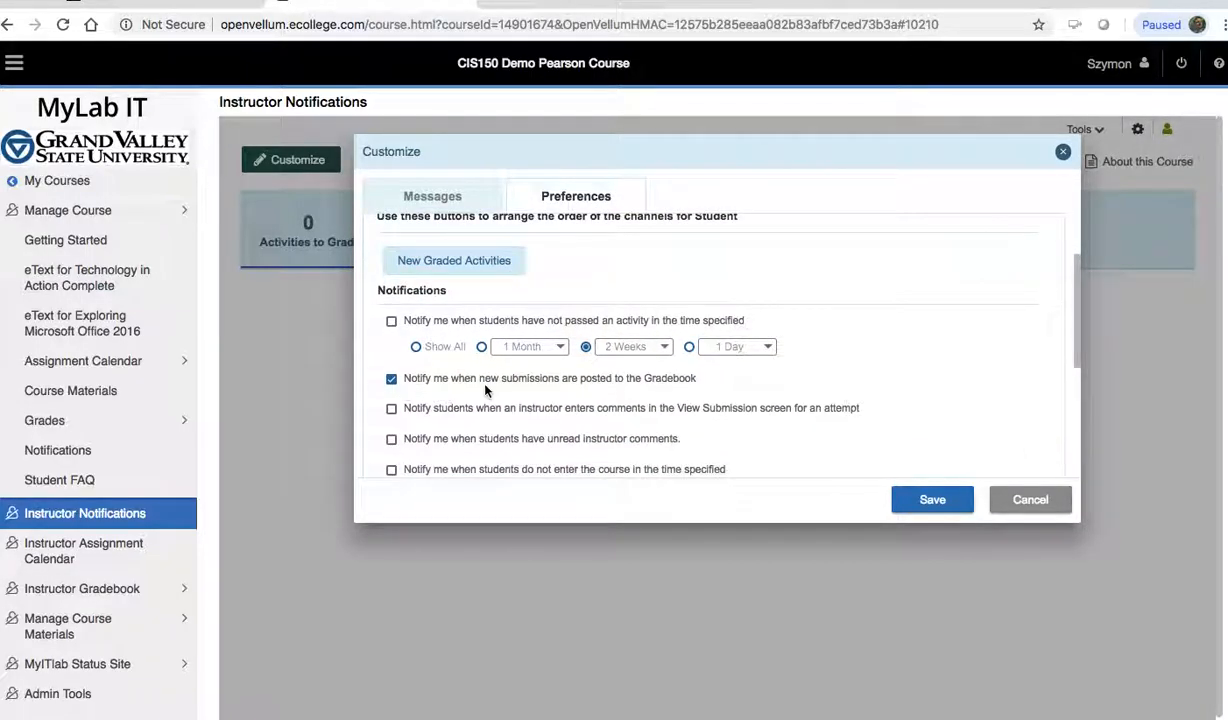
pyautogui.moveTo(633, 381)
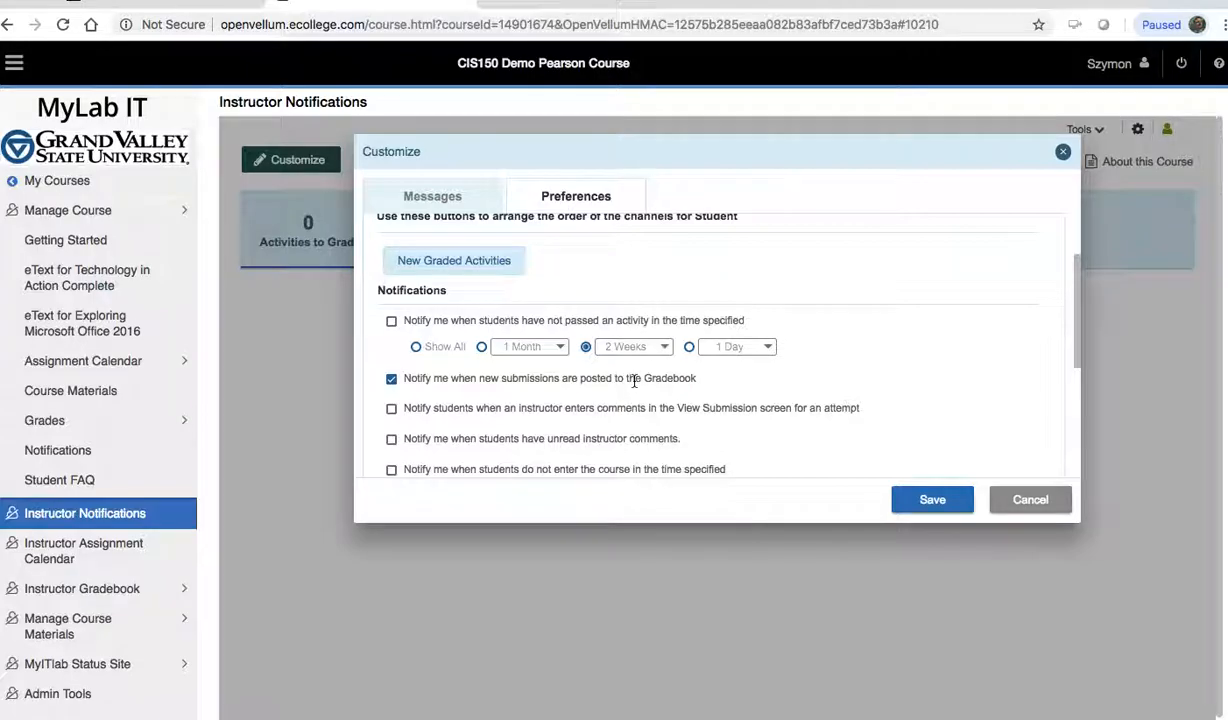
pyautogui.scroll(-3)
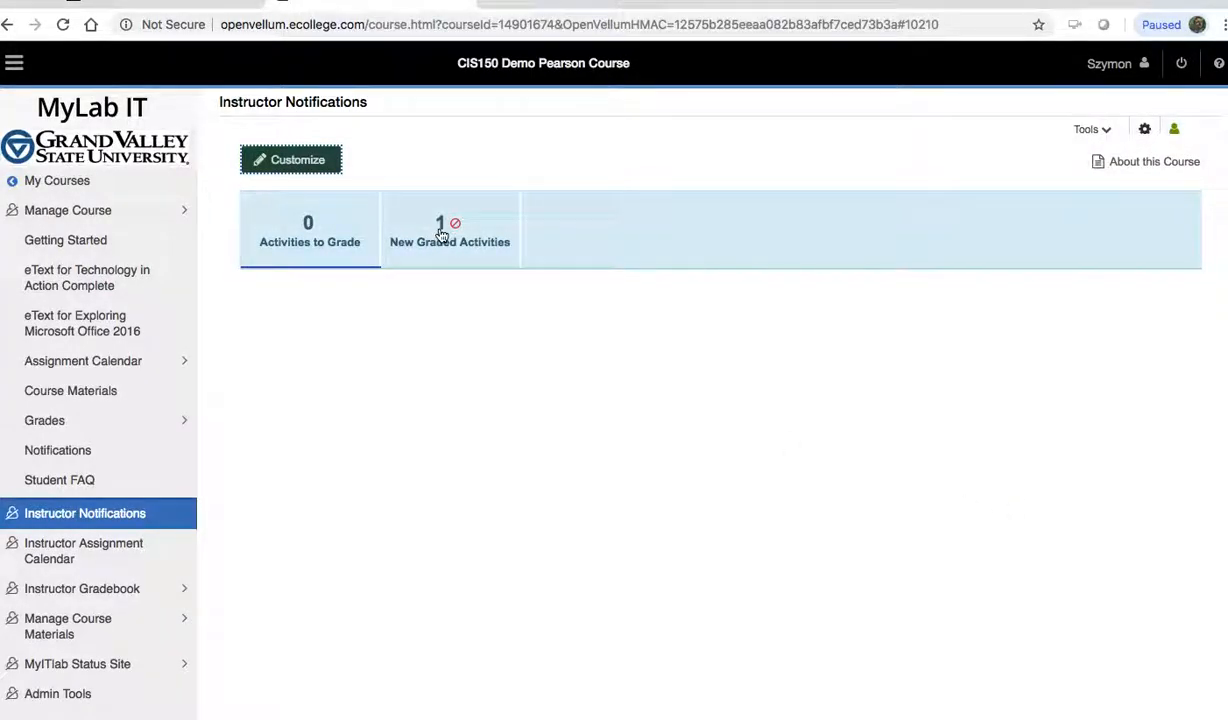
# Step: Show the Actions menu for the flagged Excel Chapter 4 Grader Project in New Graded Activities
pyautogui.click(449, 230)
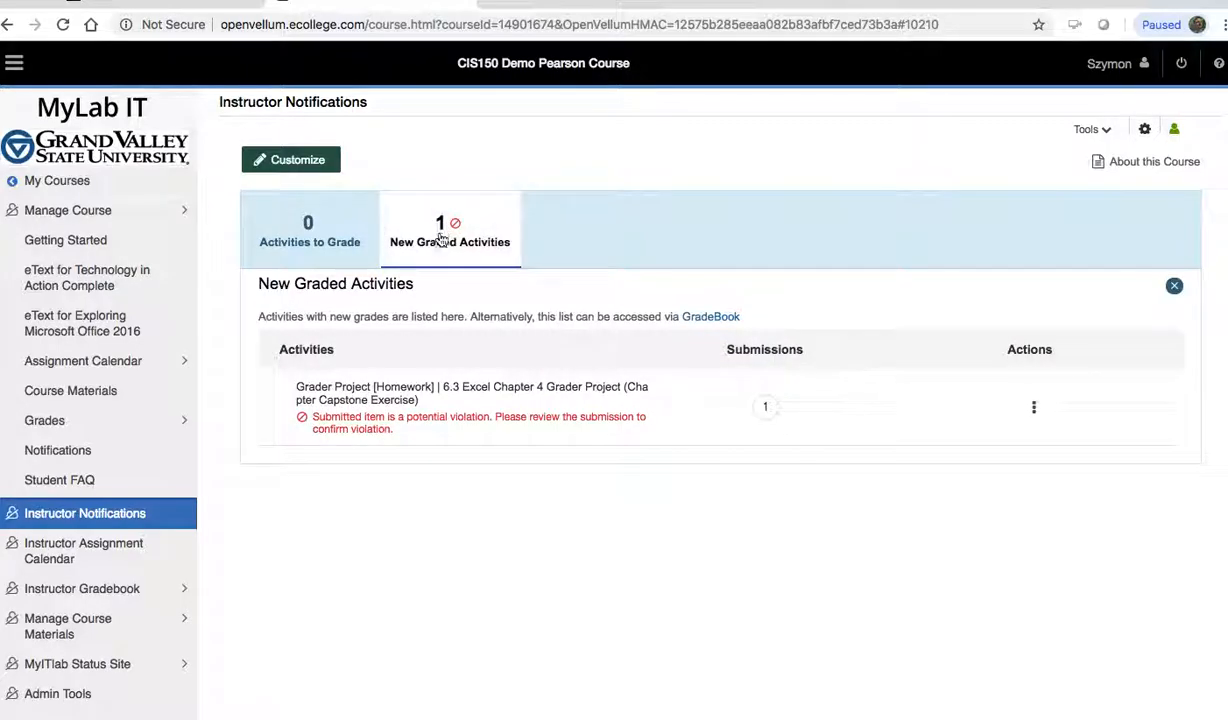
pyautogui.moveTo(333, 378)
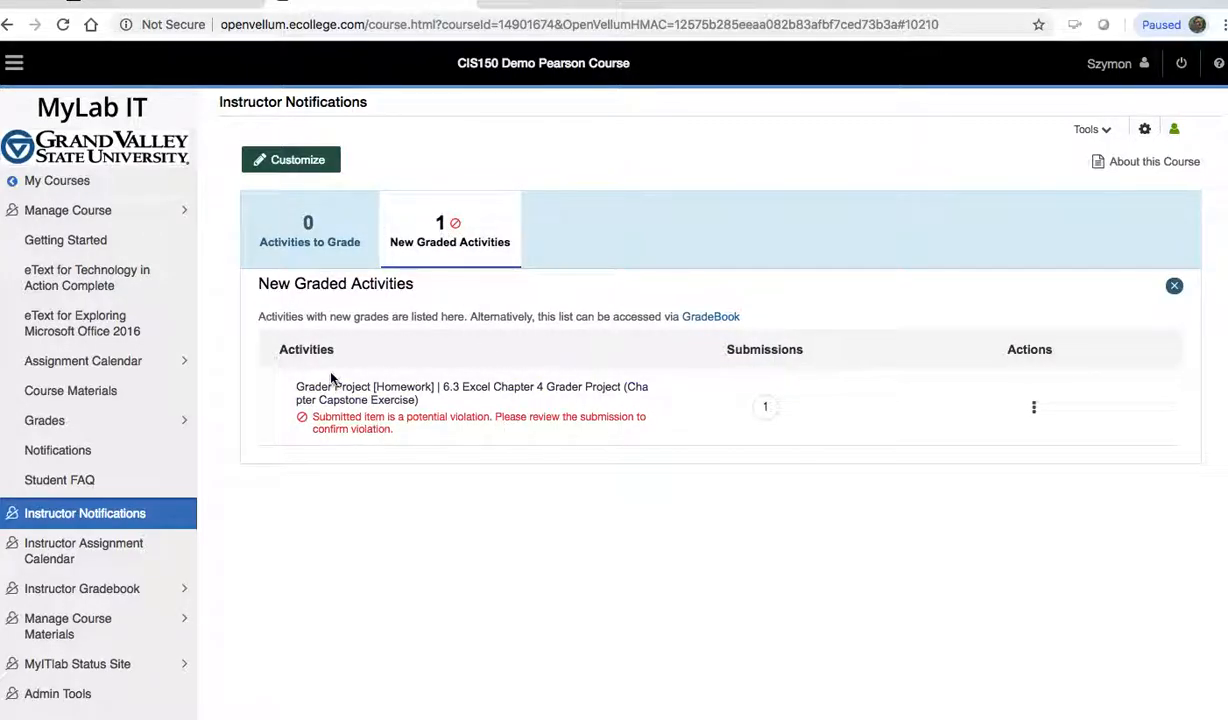
pyautogui.moveTo(365, 393)
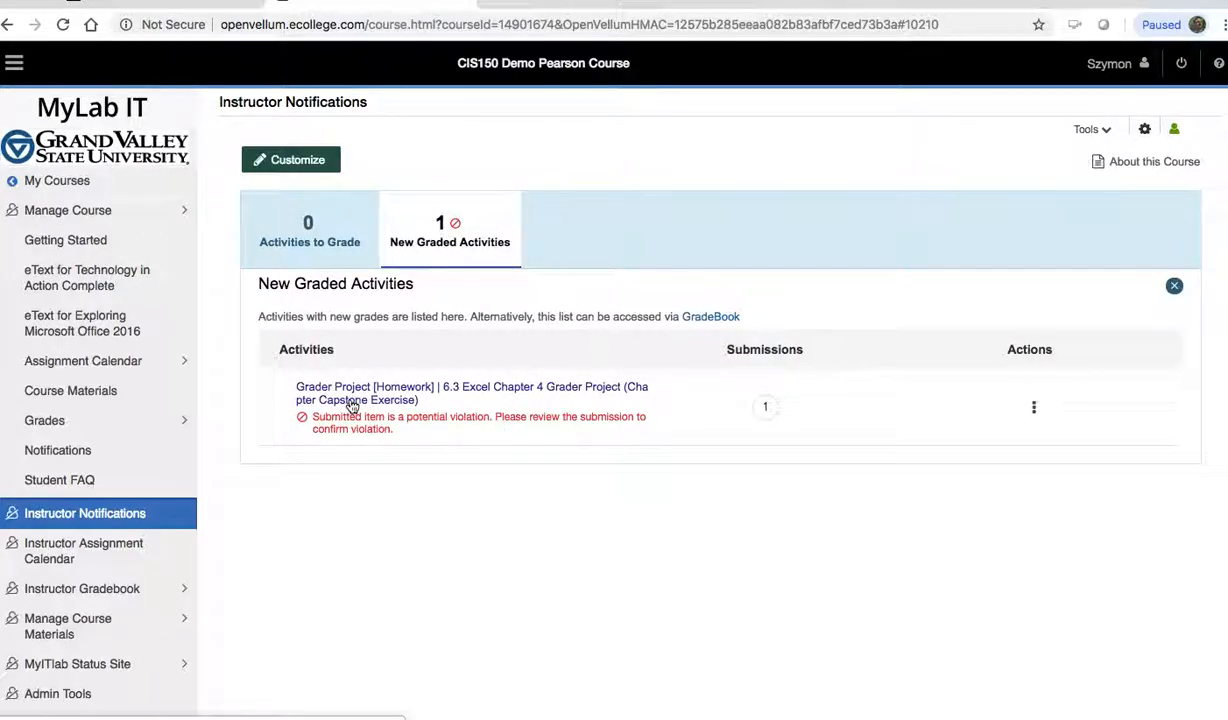
pyautogui.click(1034, 407)
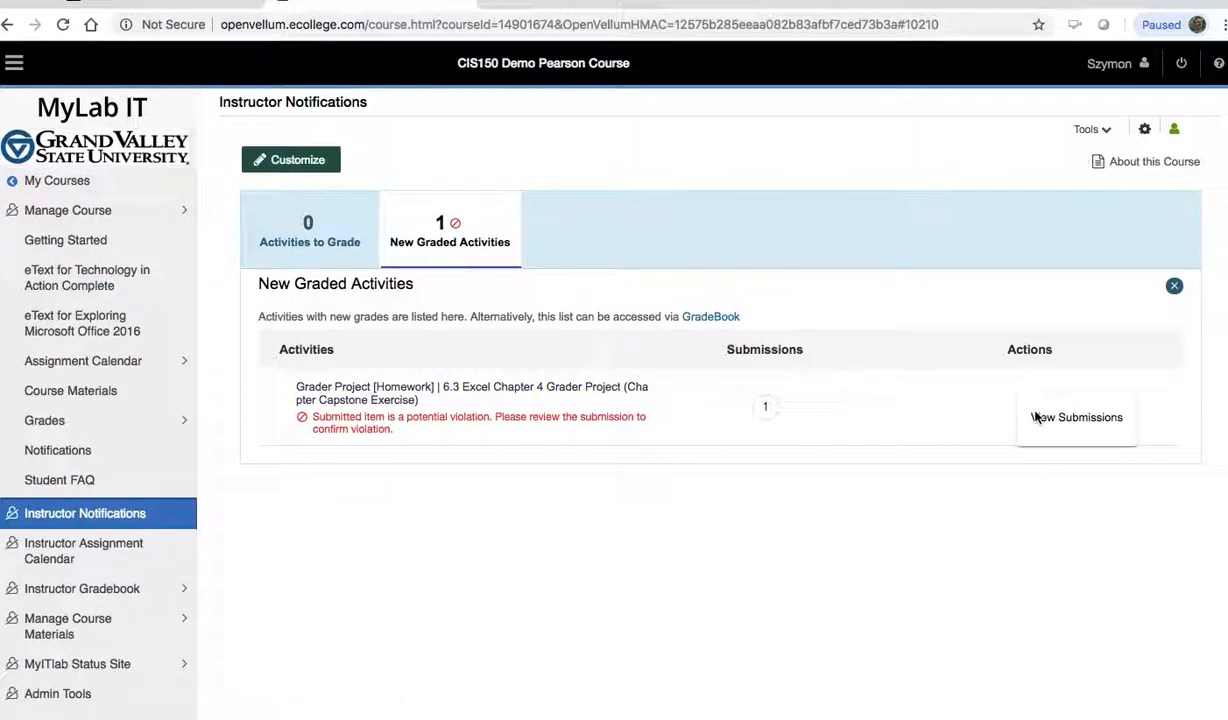
# Step: View the grader project's submissions, expand the student row and select Submission 2/2 after 1/2
pyautogui.click(1076, 417)
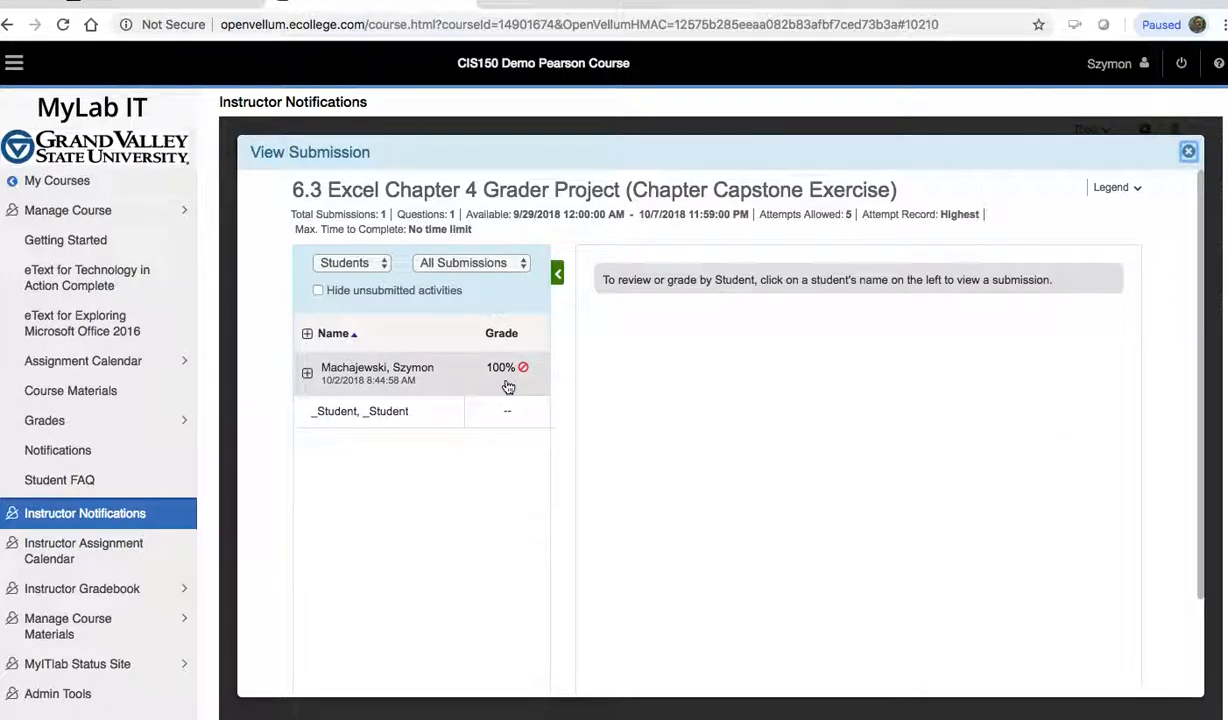
pyautogui.moveTo(370, 374)
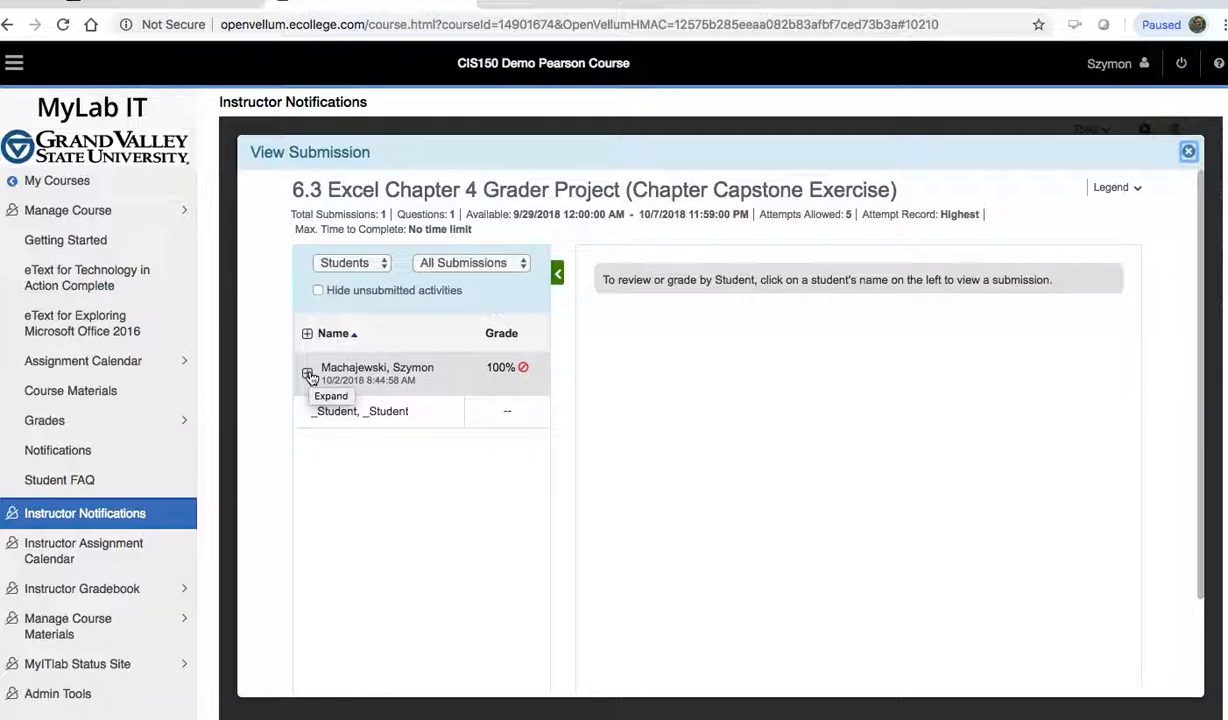
pyautogui.click(309, 373)
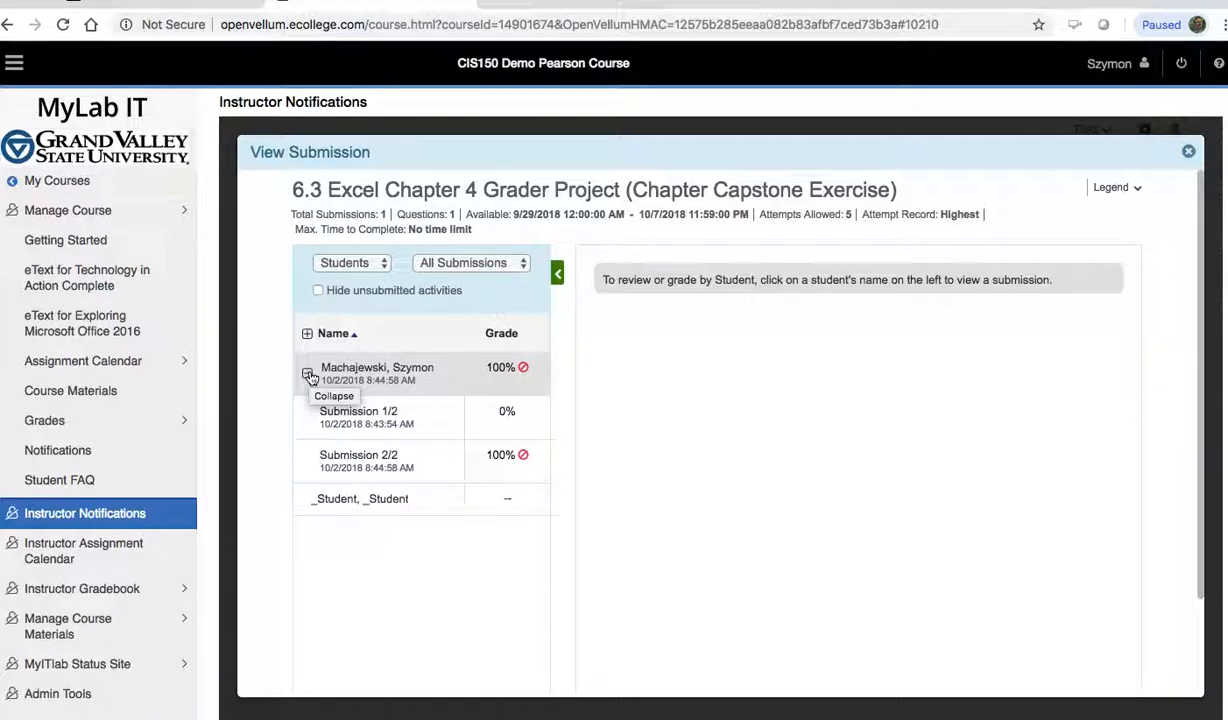
pyautogui.moveTo(114, 570)
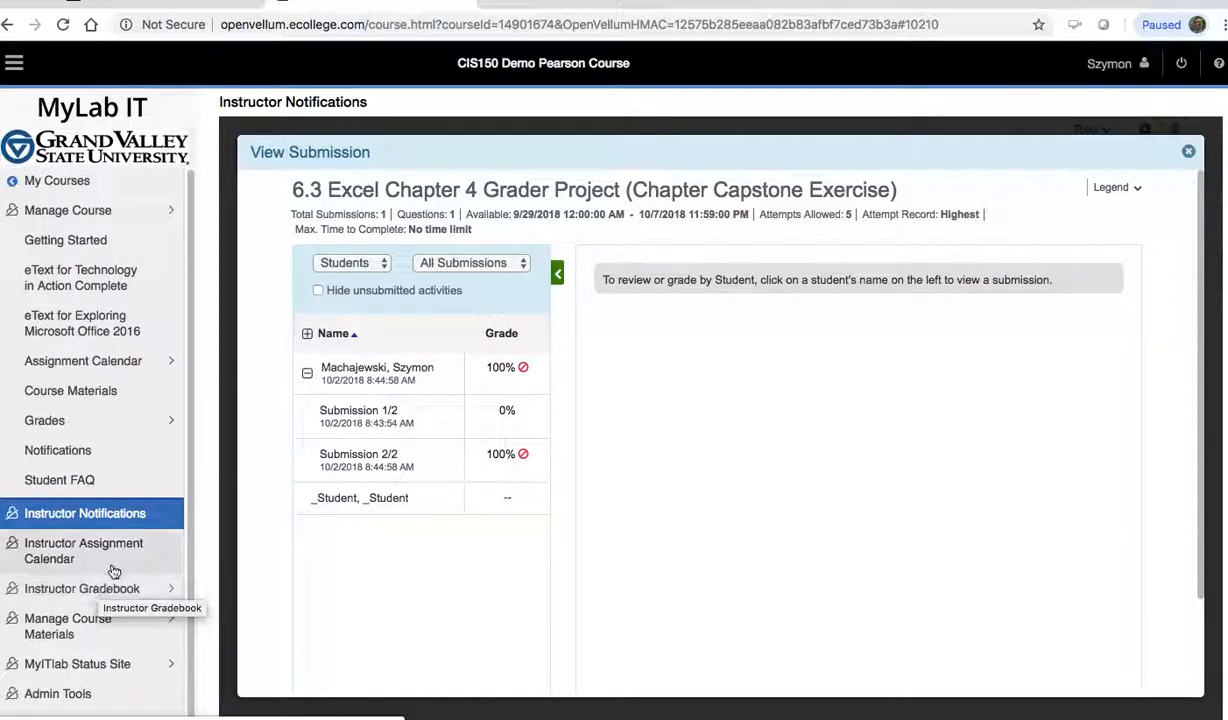
pyautogui.moveTo(527, 387)
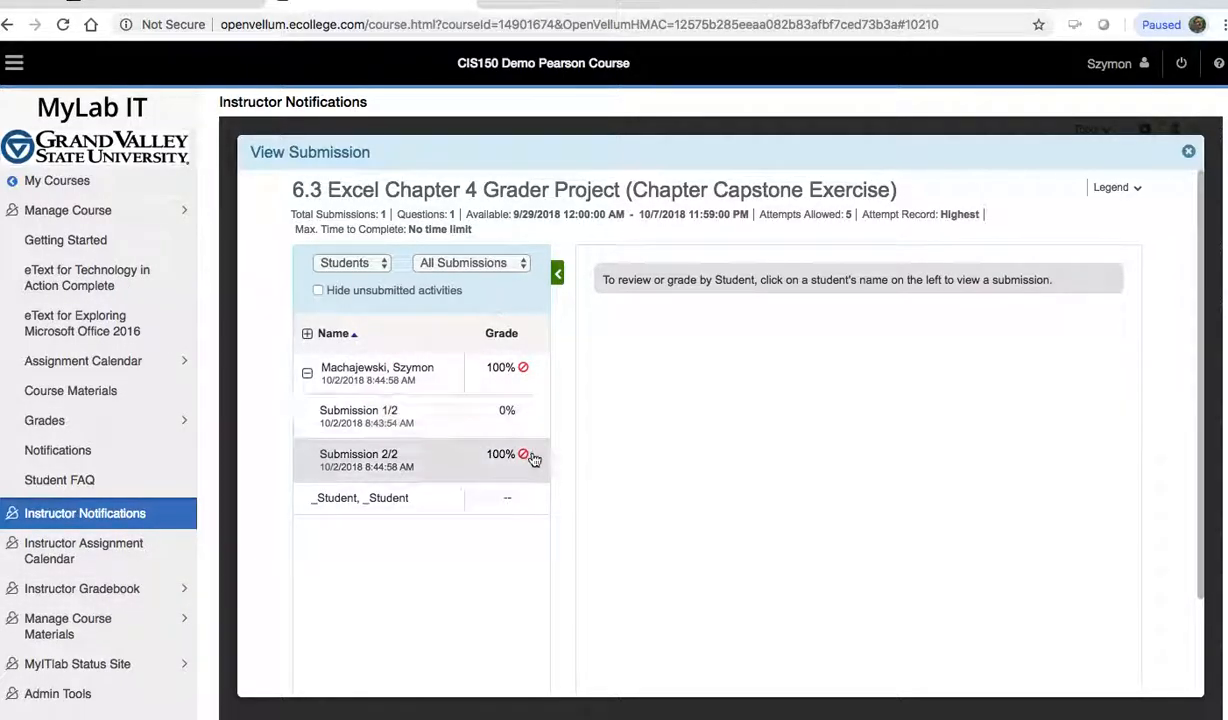
pyautogui.moveTo(525, 459)
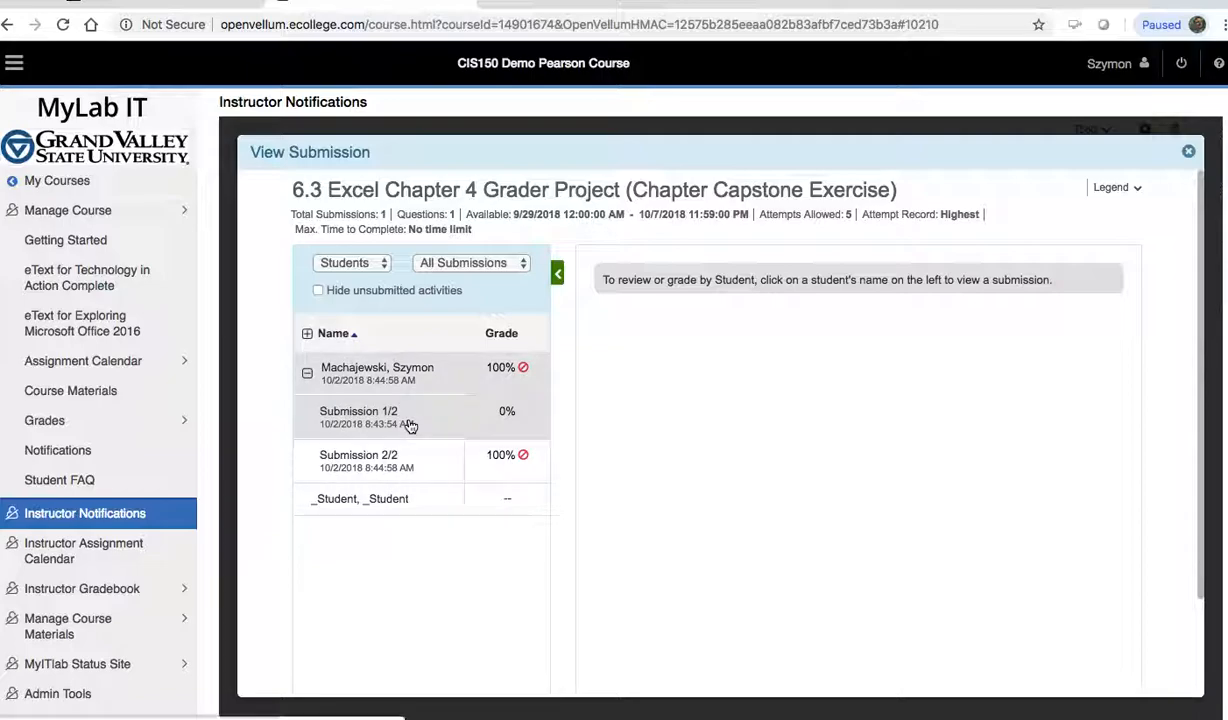
pyautogui.click(358, 417)
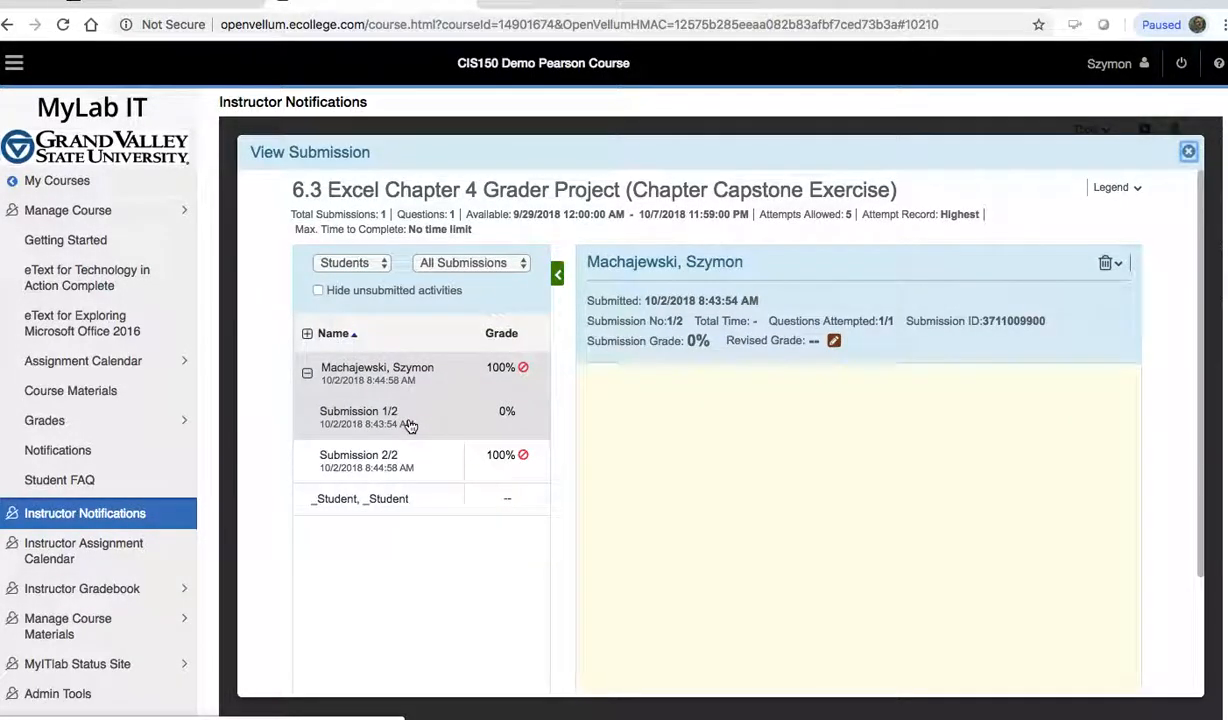
pyautogui.click(358, 417)
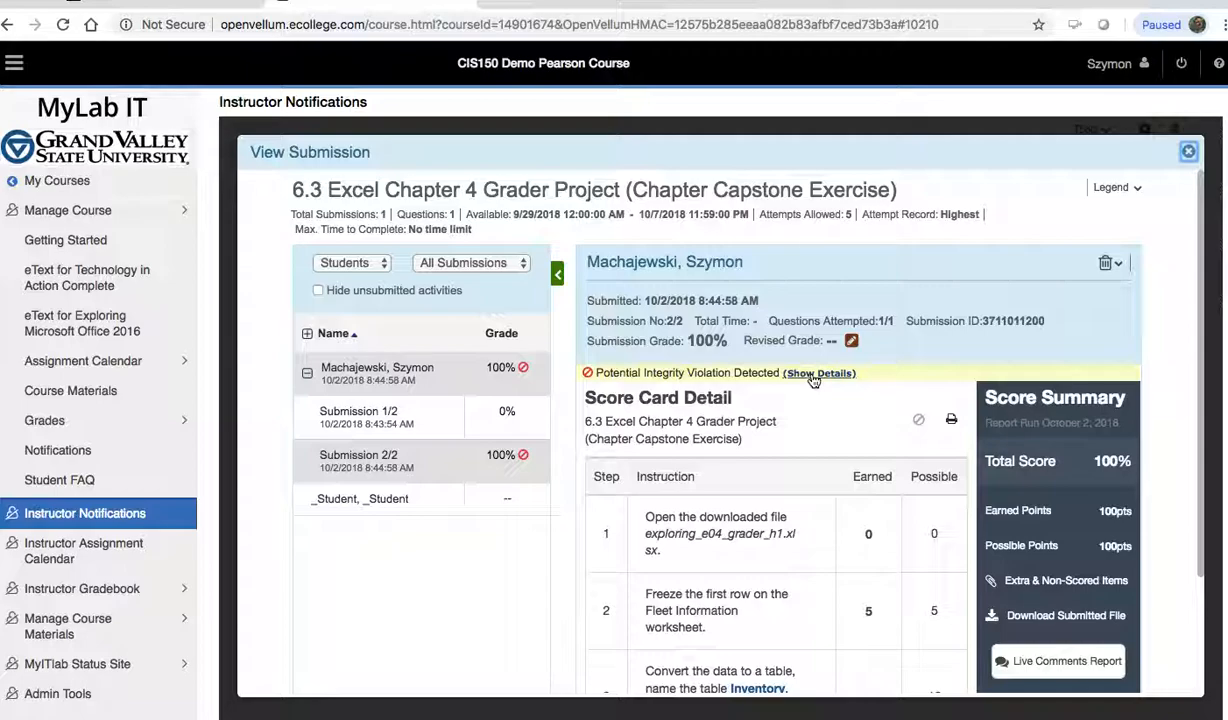
pyautogui.click(818, 373)
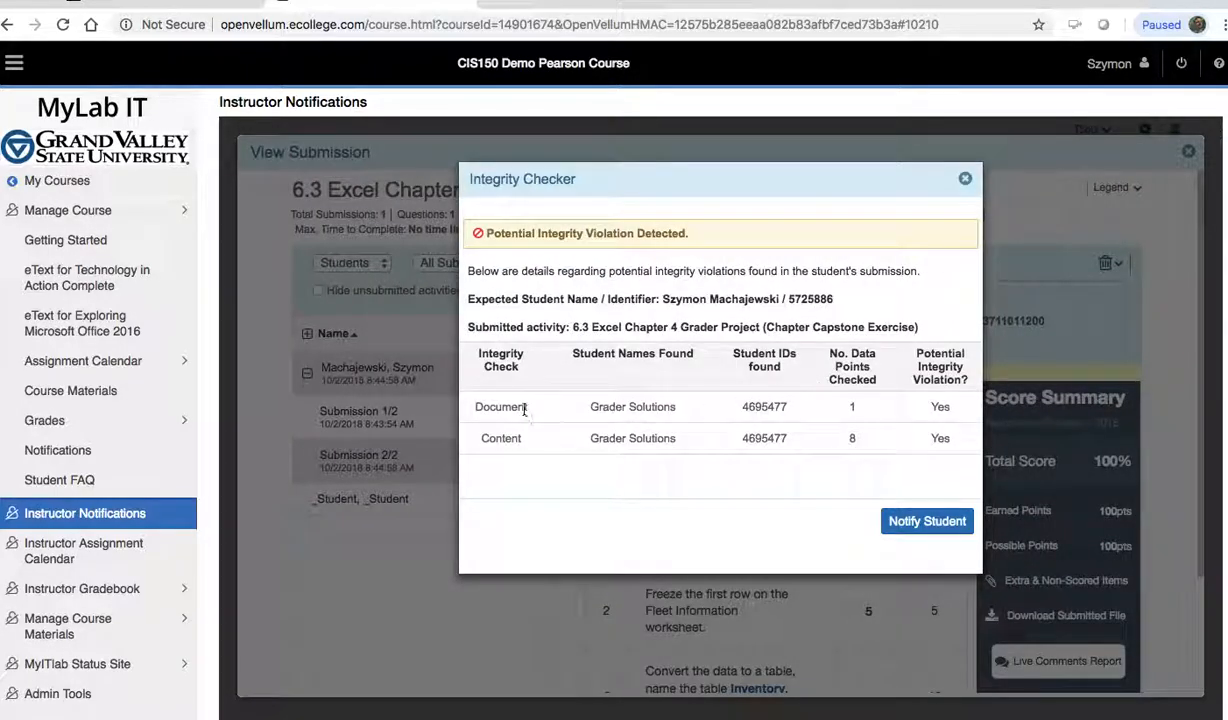
pyautogui.moveTo(555, 419)
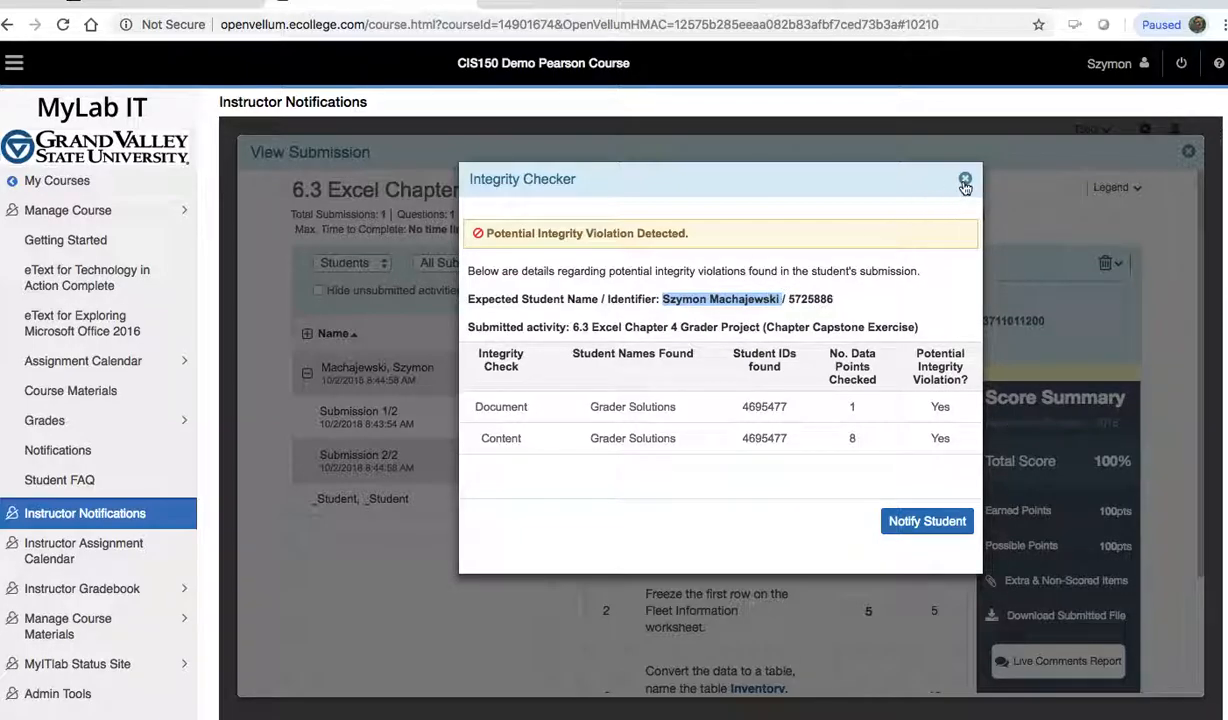
pyautogui.click(964, 182)
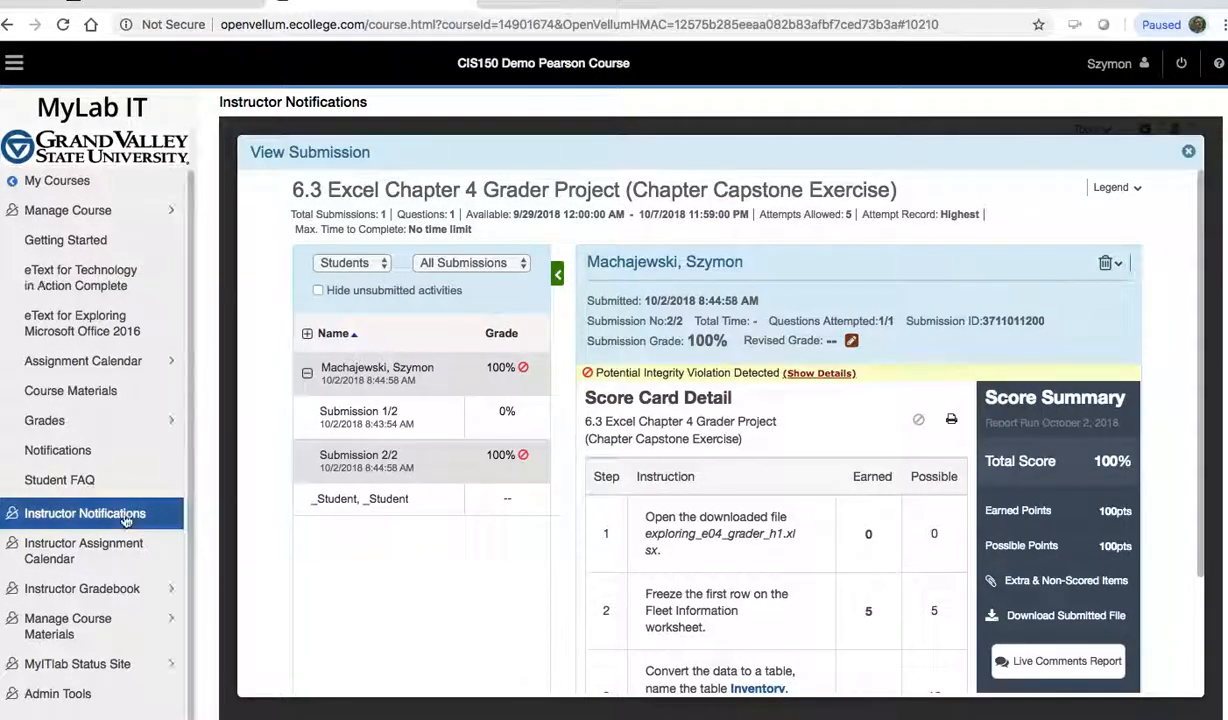
# Step: Leave the submission view for Instructor Notifications and dismiss the Getting Started popup
pyautogui.click(1188, 151)
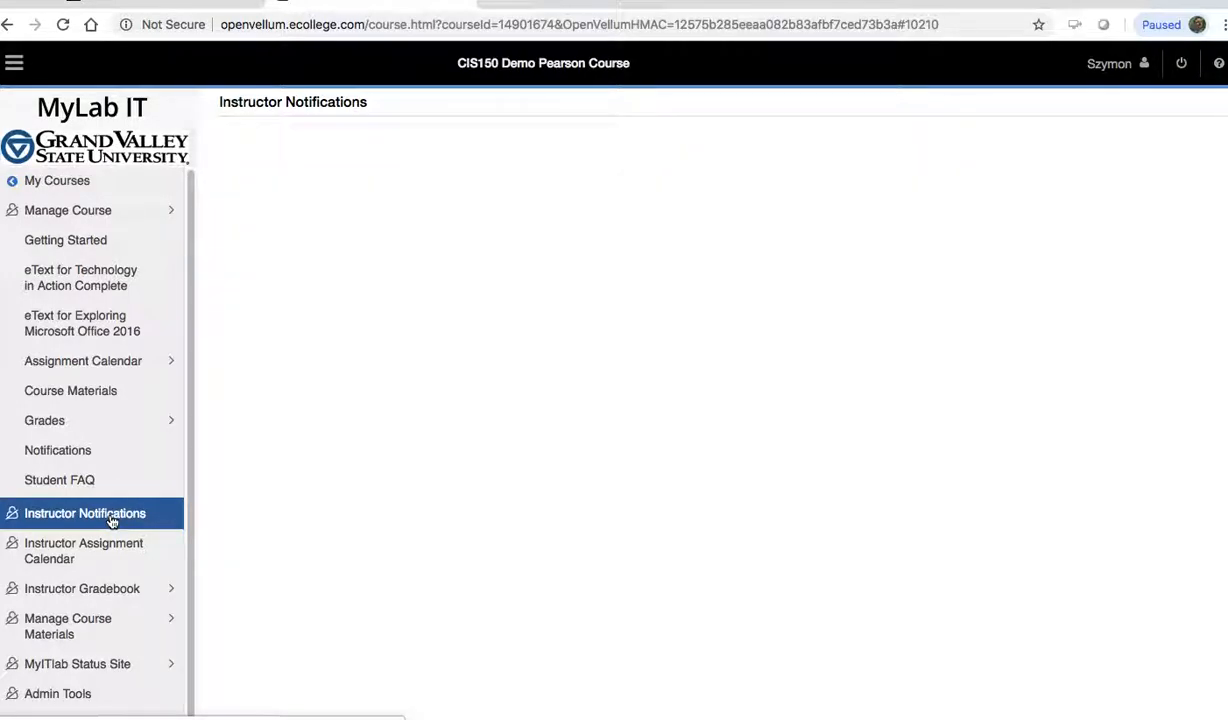
pyautogui.click(84, 513)
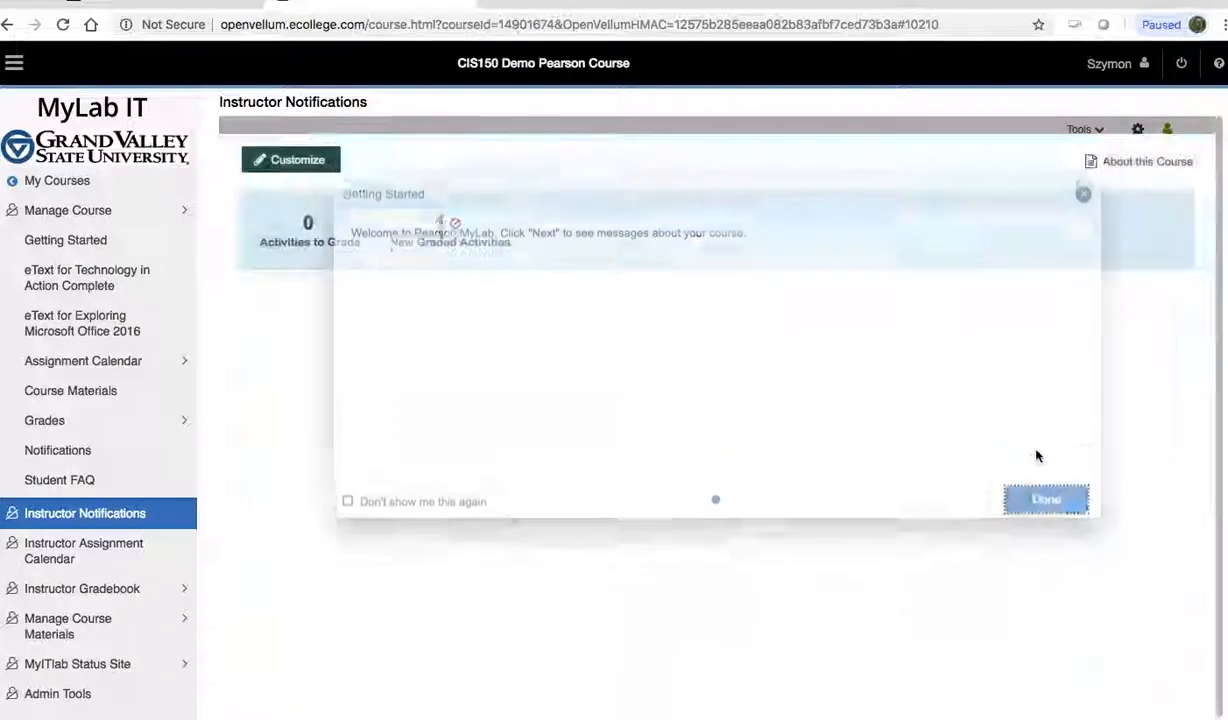
pyautogui.click(1045, 499)
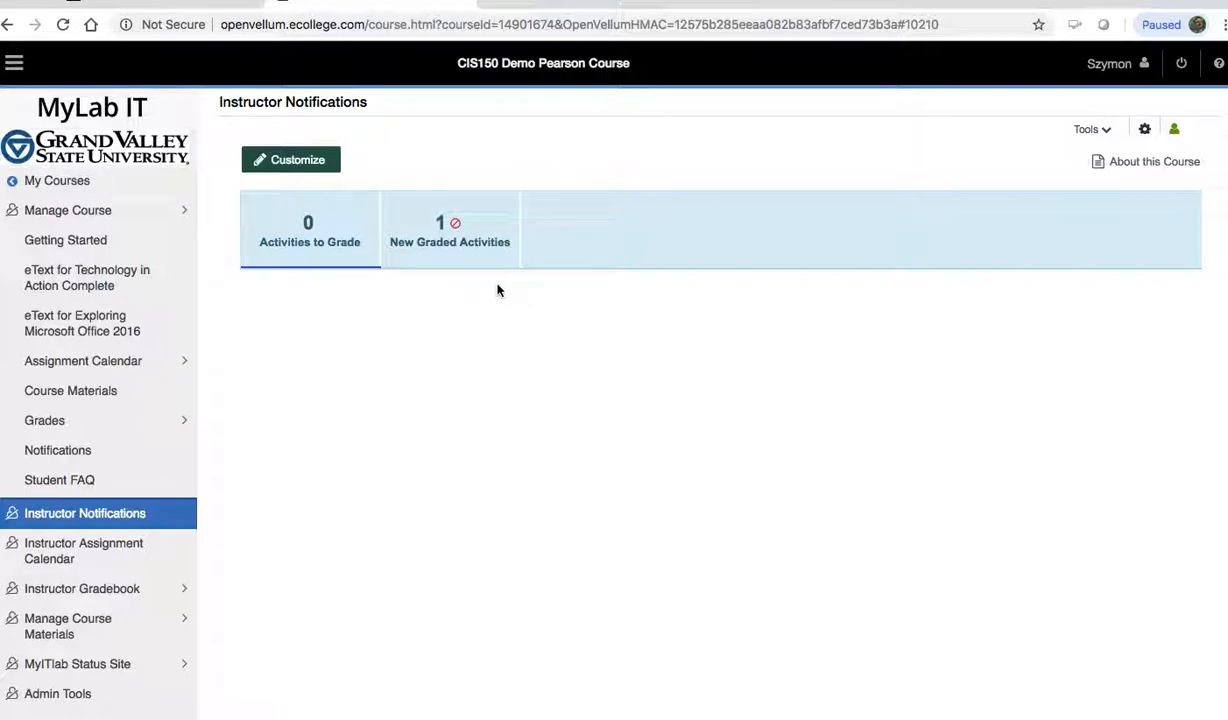
pyautogui.moveTo(303, 457)
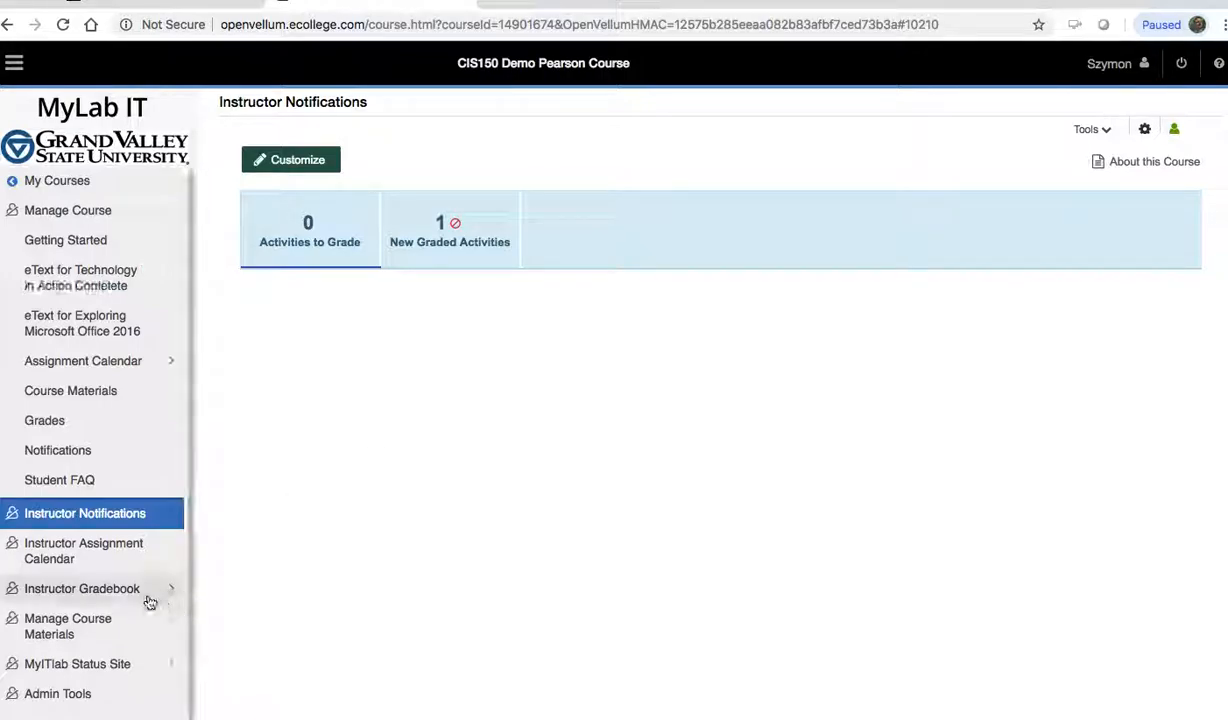
pyautogui.moveTo(125, 595)
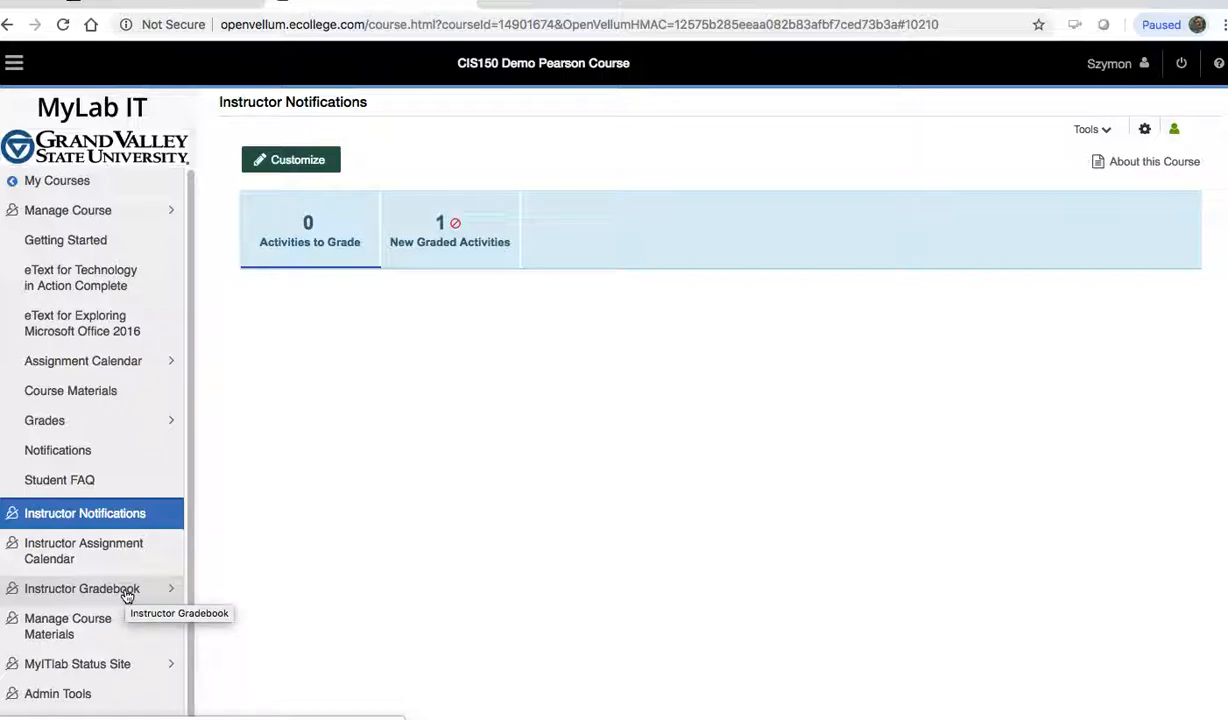
# Step: Navigate Instructor Gradebook > Reports and Manage Groups and launch the Reports page
pyautogui.click(82, 588)
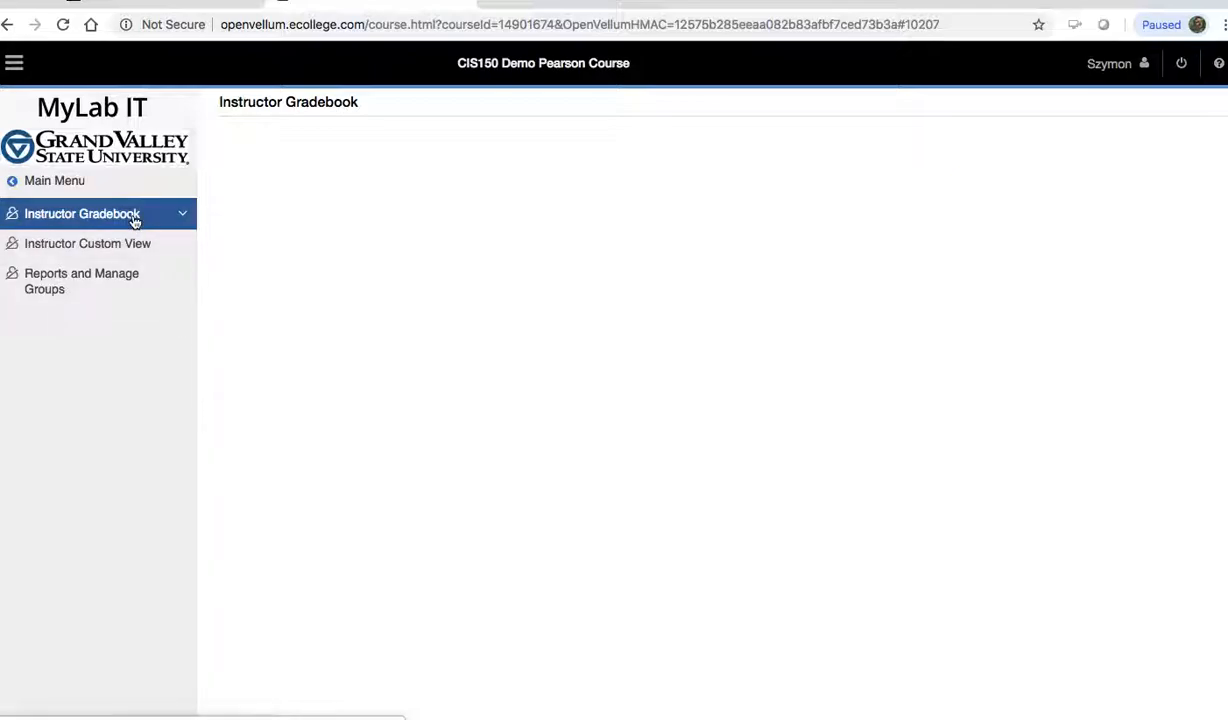
pyautogui.click(82, 213)
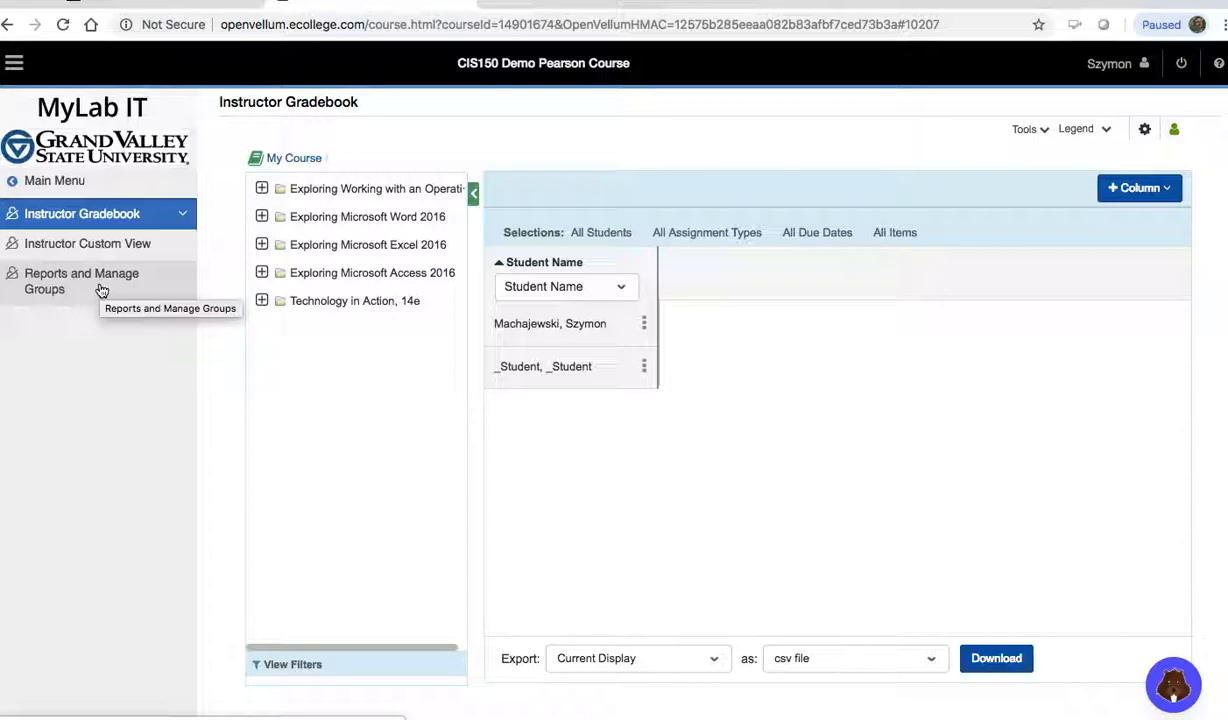
pyautogui.click(81, 281)
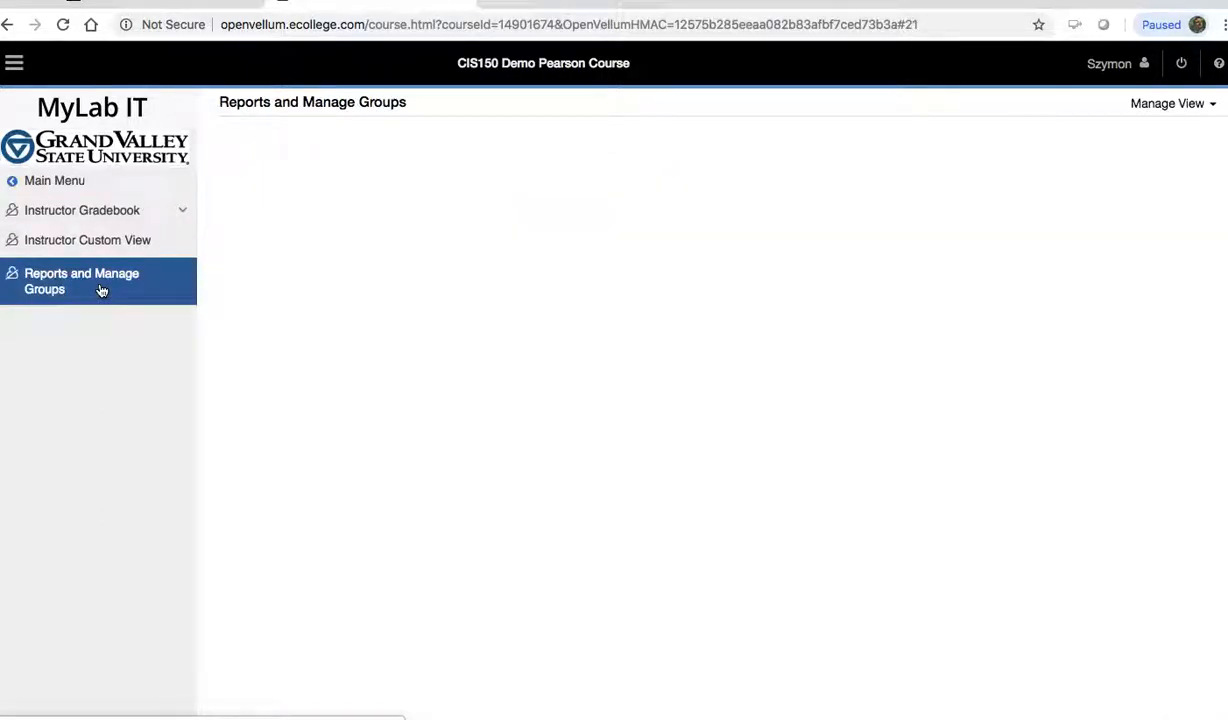
pyautogui.click(82, 281)
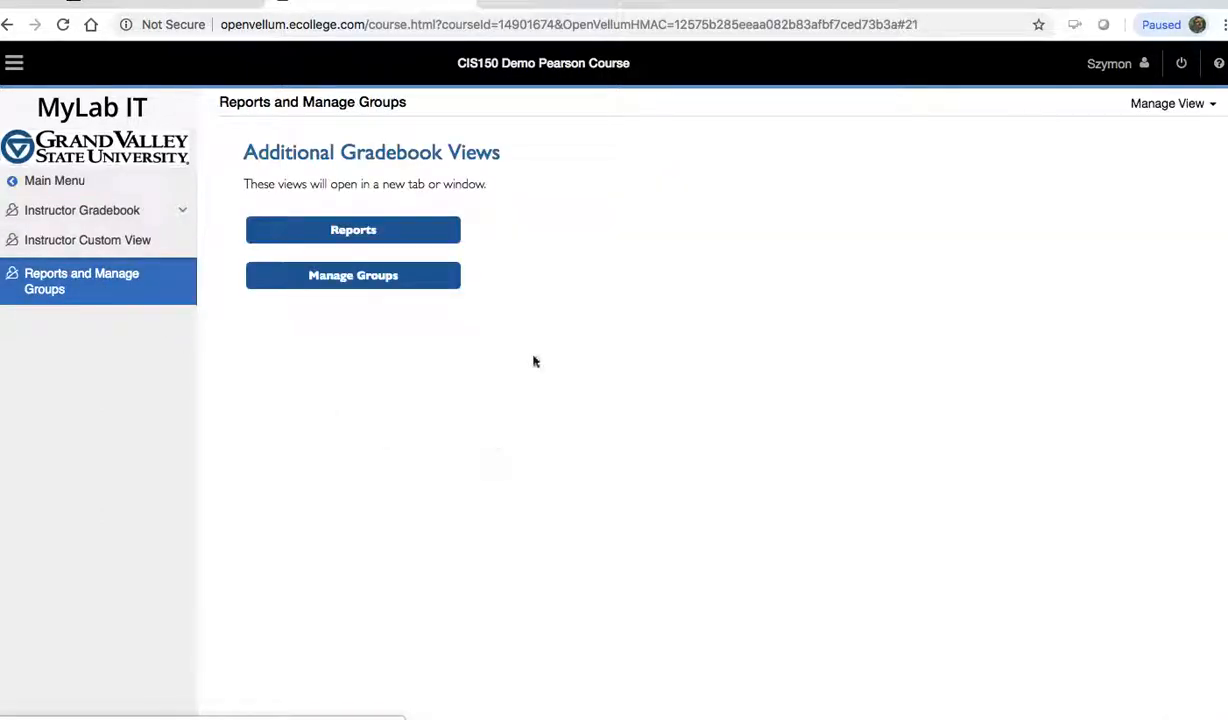
pyautogui.click(353, 229)
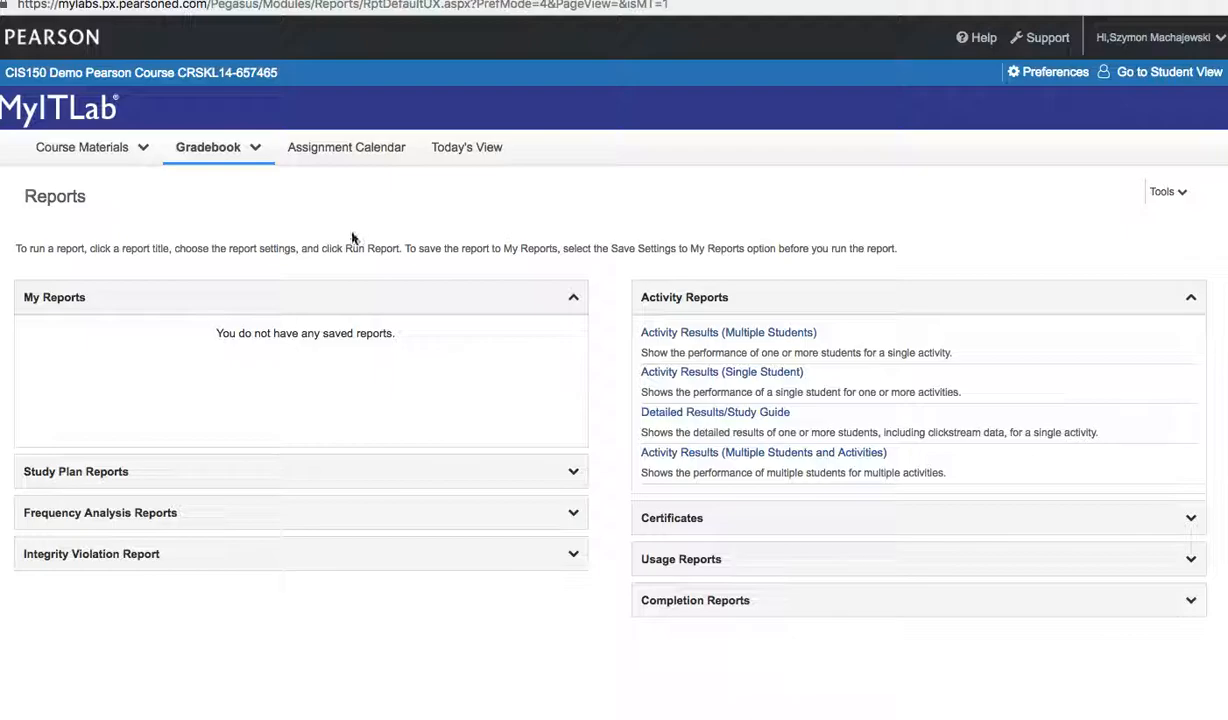
pyautogui.moveTo(157, 563)
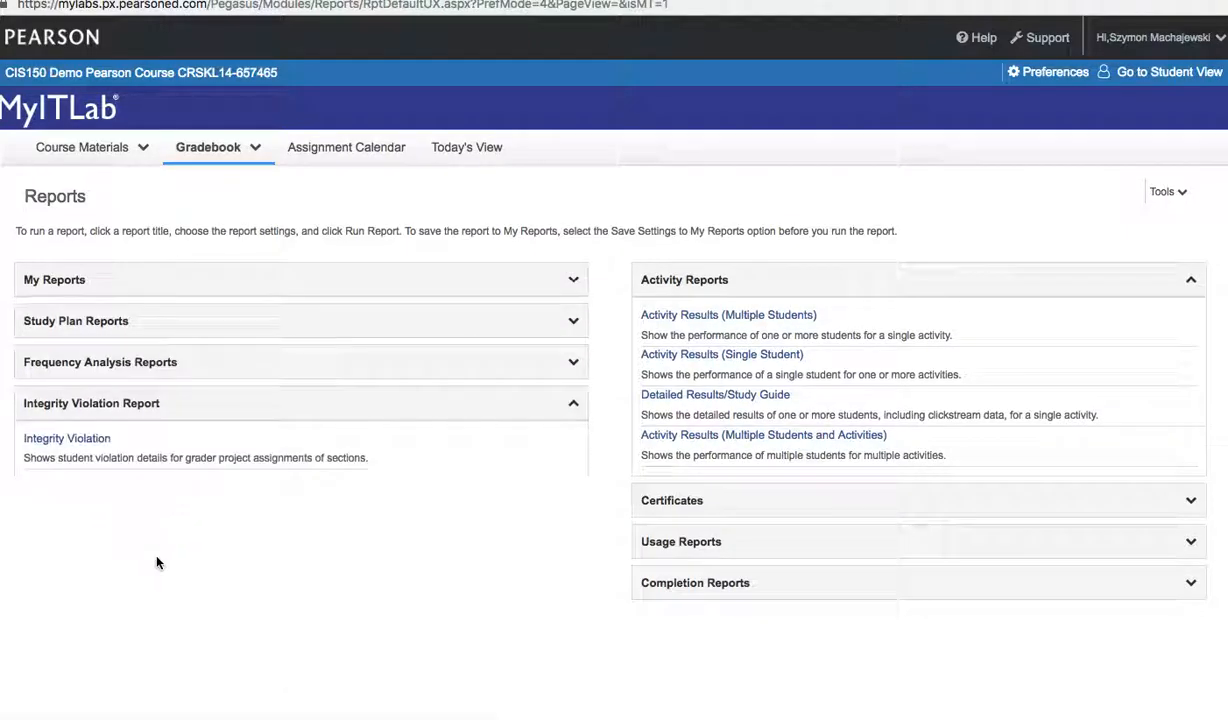
pyautogui.moveTo(155, 420)
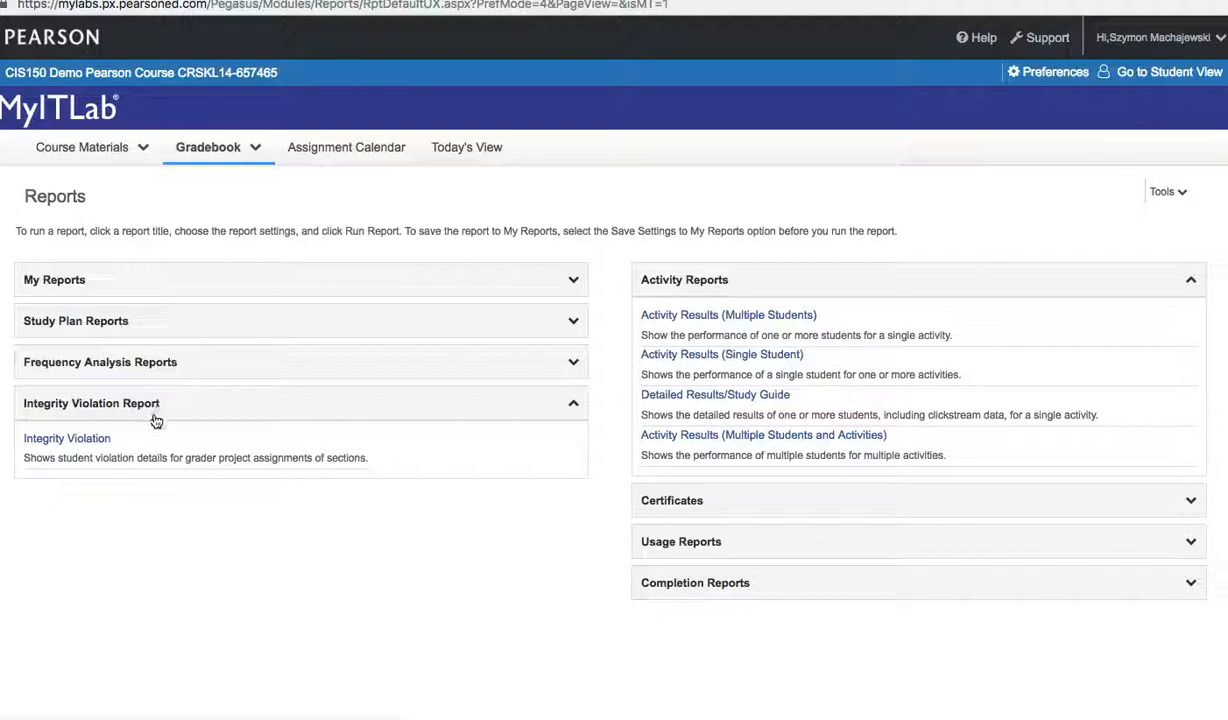
# Step: Expand the Integrity Violation Report section listing two Excel Chapter 4 violations
pyautogui.click(67, 438)
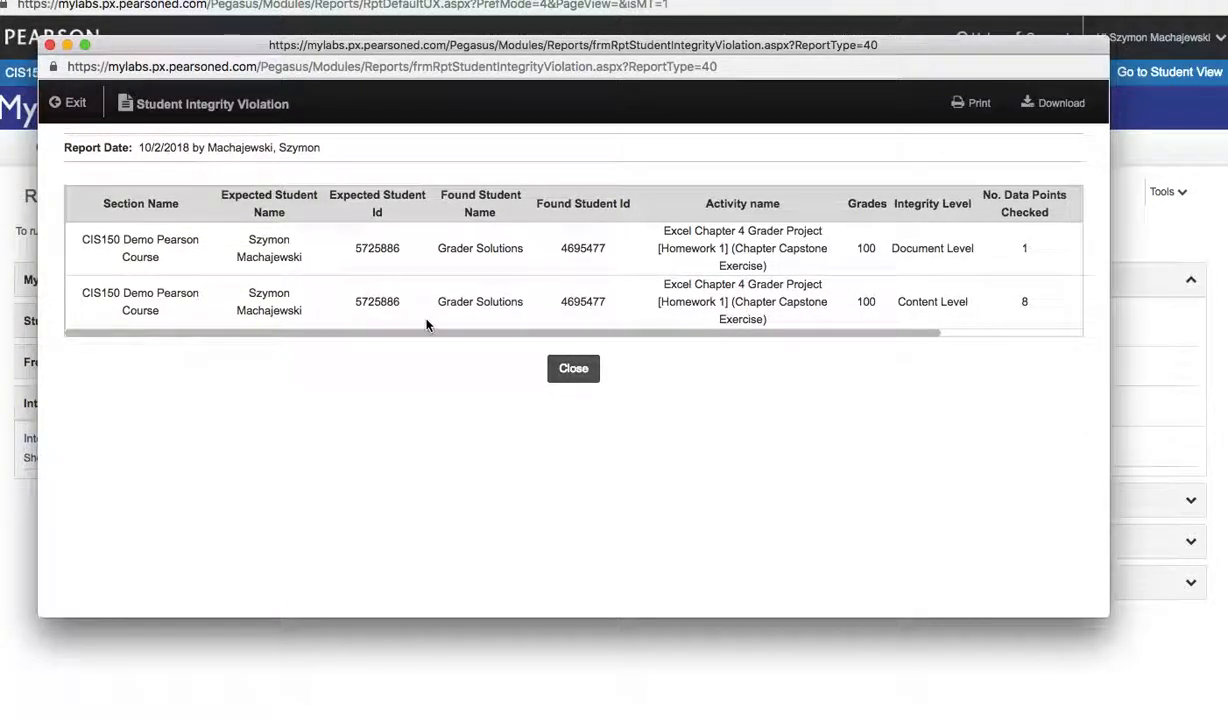
pyautogui.moveTo(541, 261)
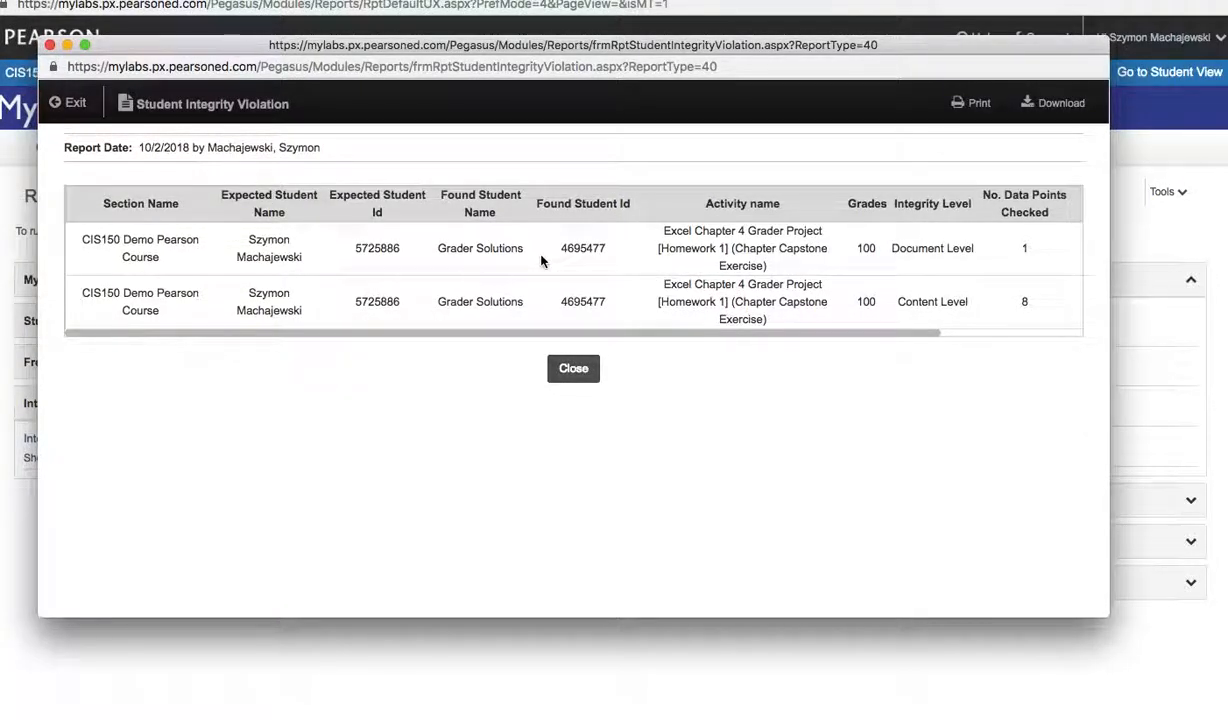
pyautogui.moveTo(210, 234)
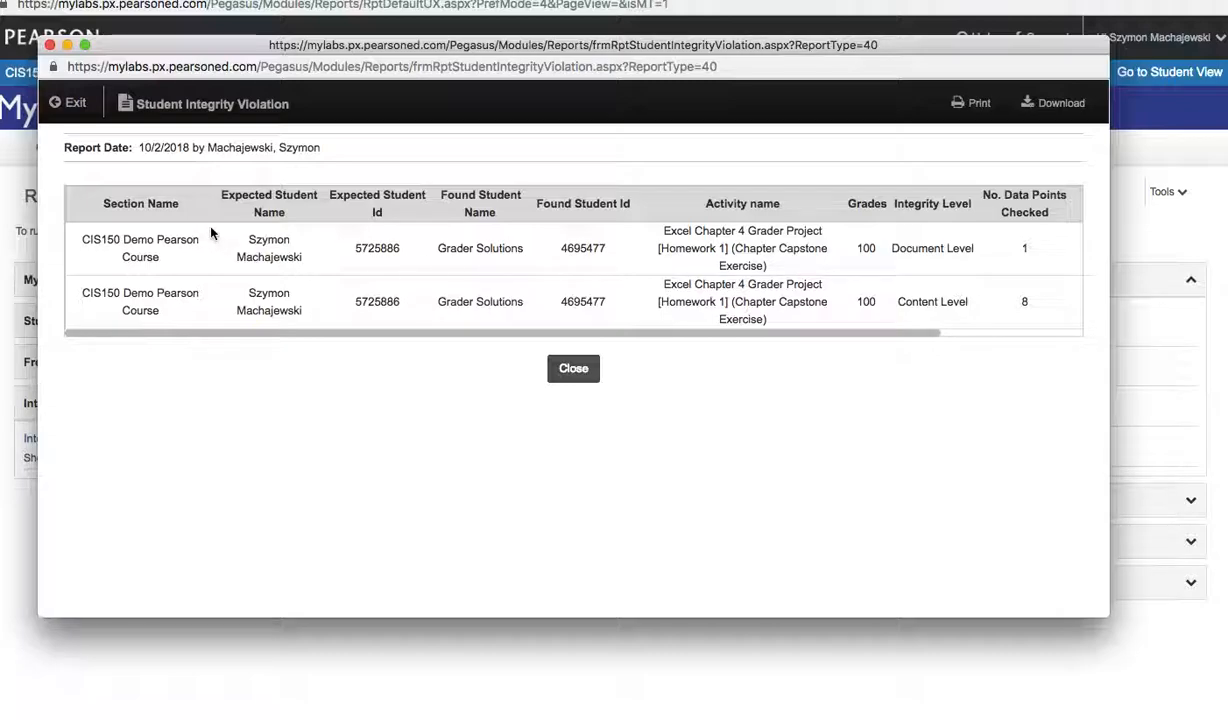
pyautogui.moveTo(238, 245)
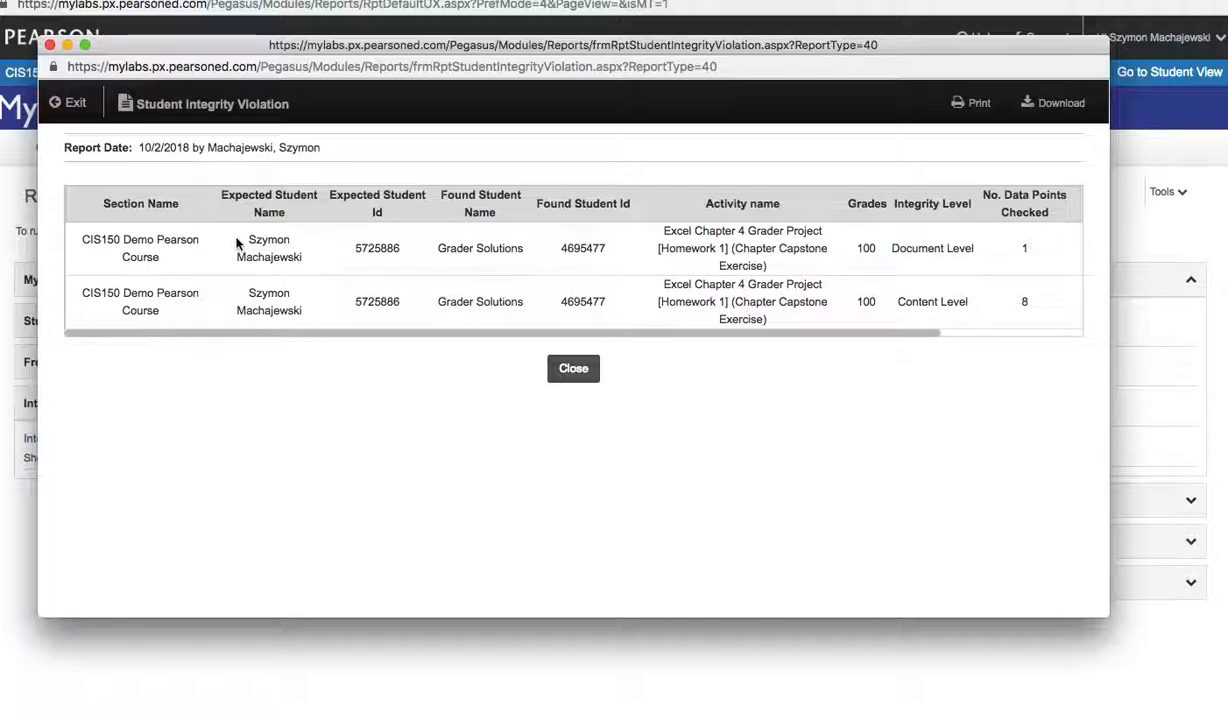
# Step: Highlight the Grader Solutions match, scan the report's remaining columns, and close the report
pyautogui.doubleClick(268, 248)
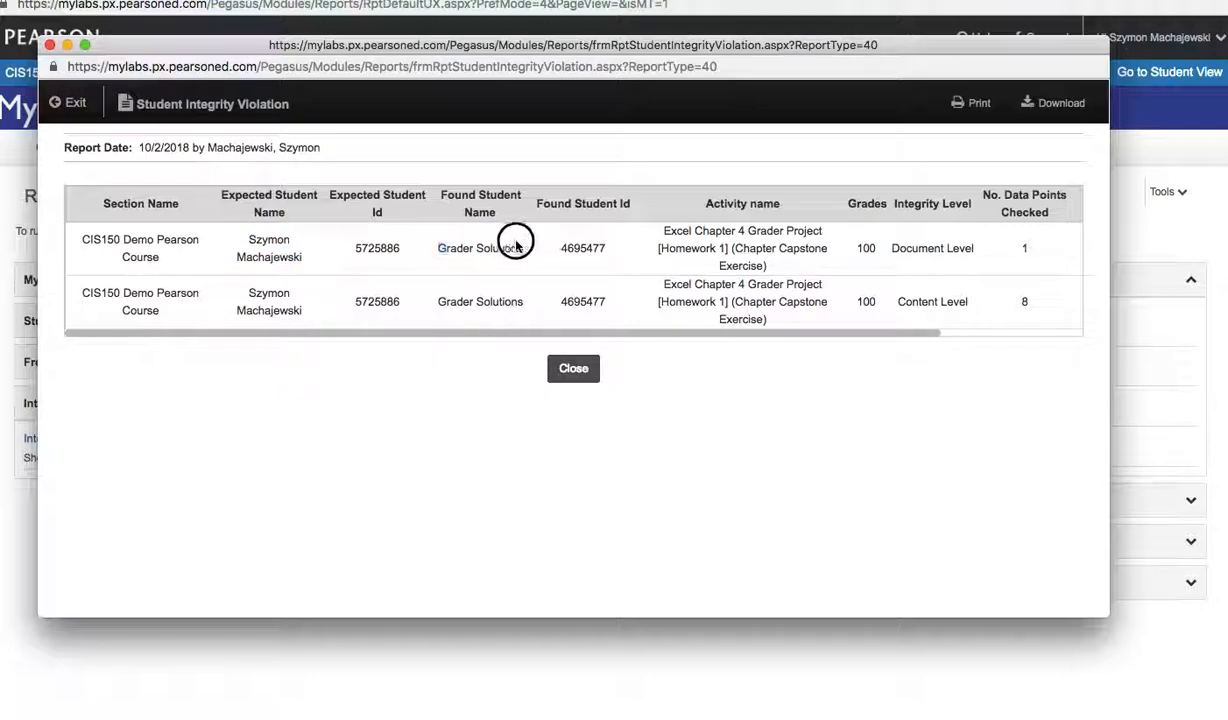
pyautogui.doubleClick(480, 248)
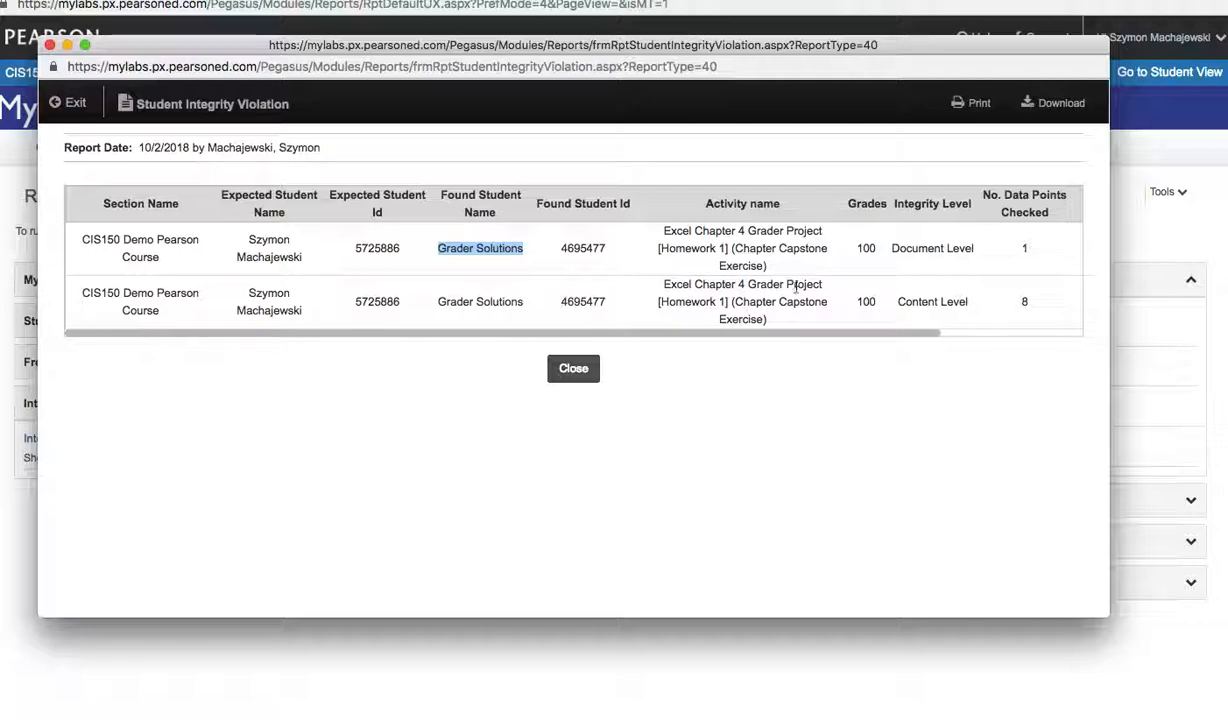
pyautogui.moveTo(1028, 300)
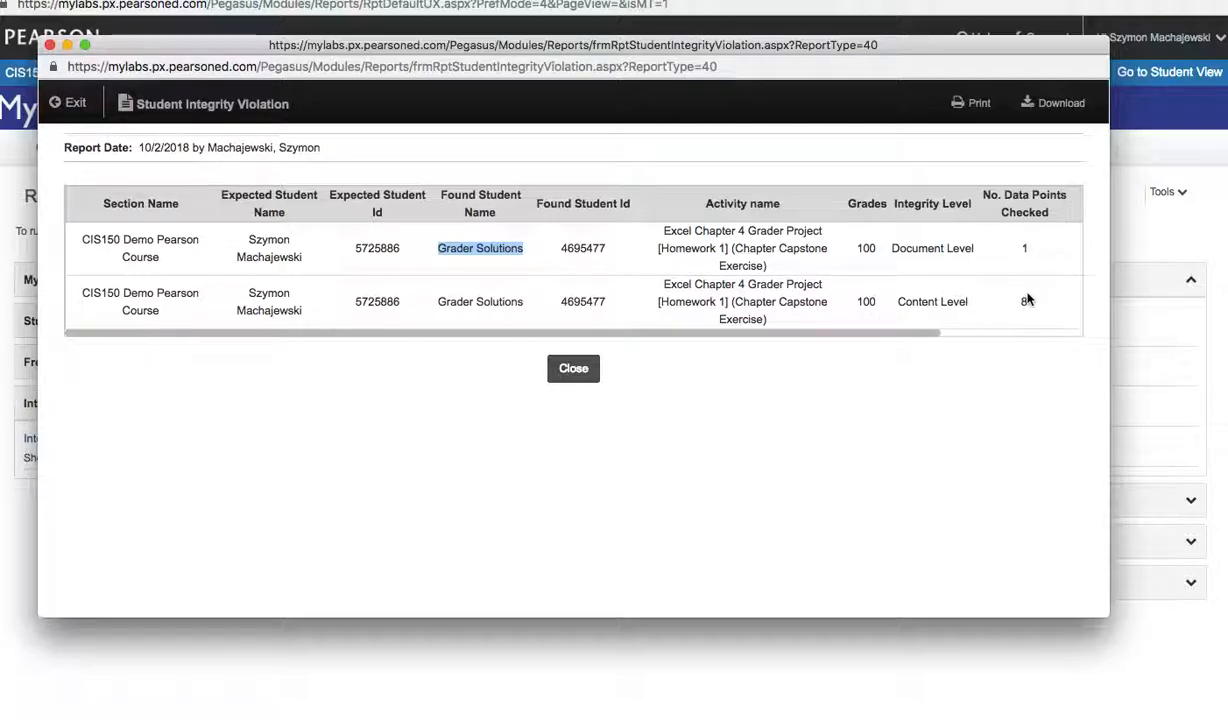
pyautogui.moveTo(1031, 306)
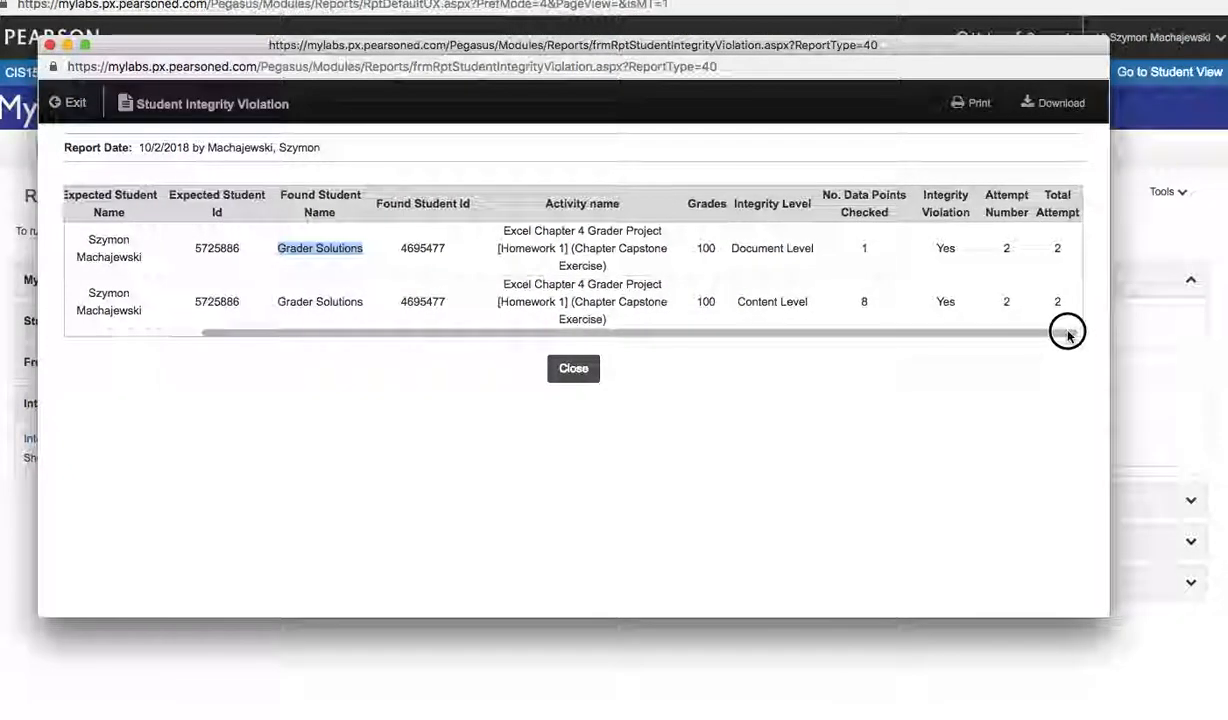
pyautogui.hscroll(-3)
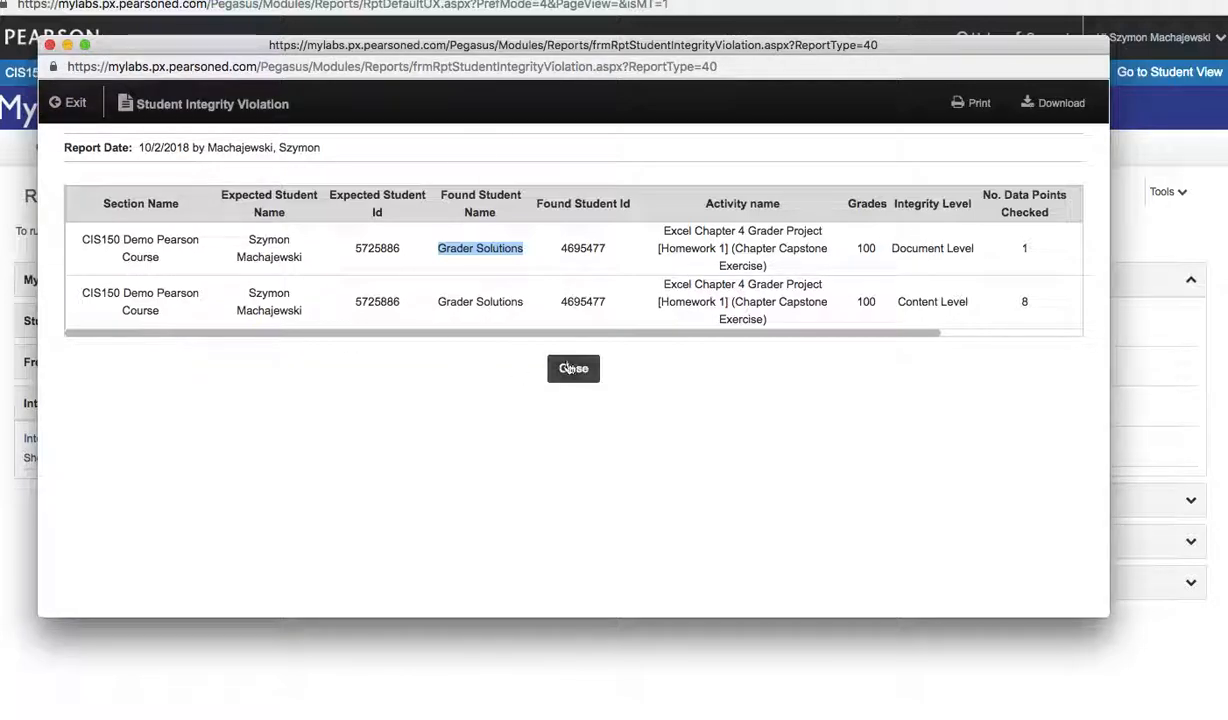
pyautogui.click(573, 368)
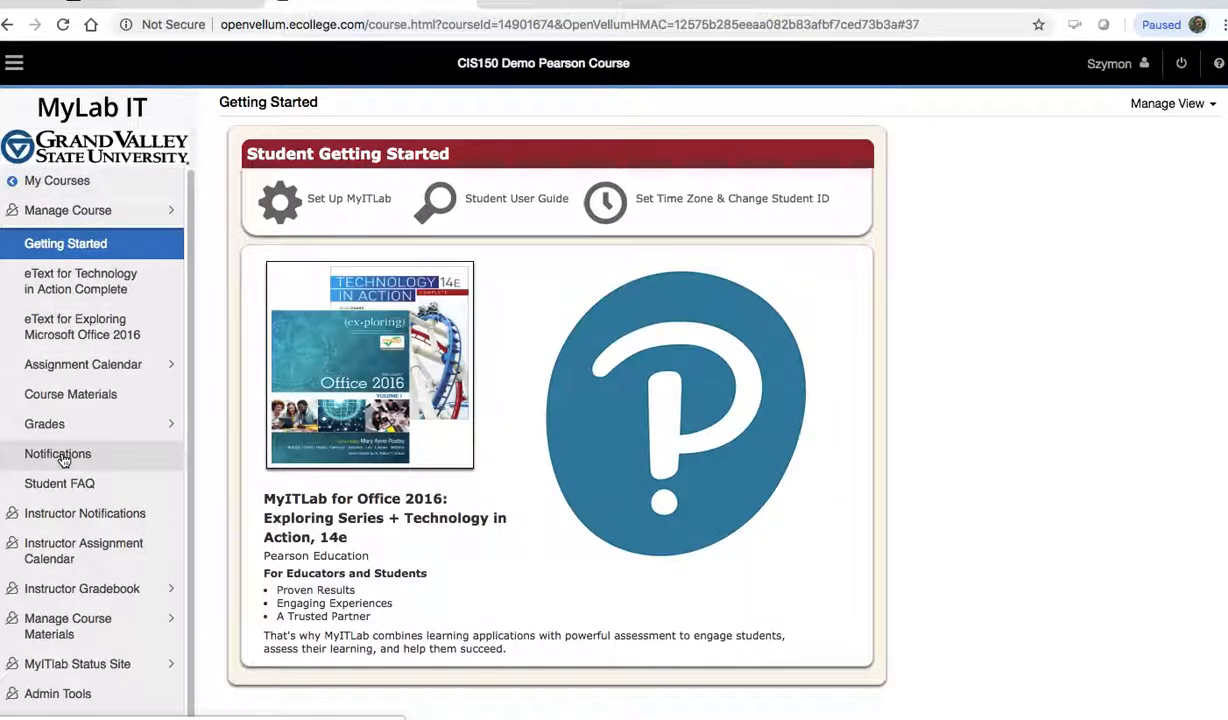
pyautogui.moveTo(57, 595)
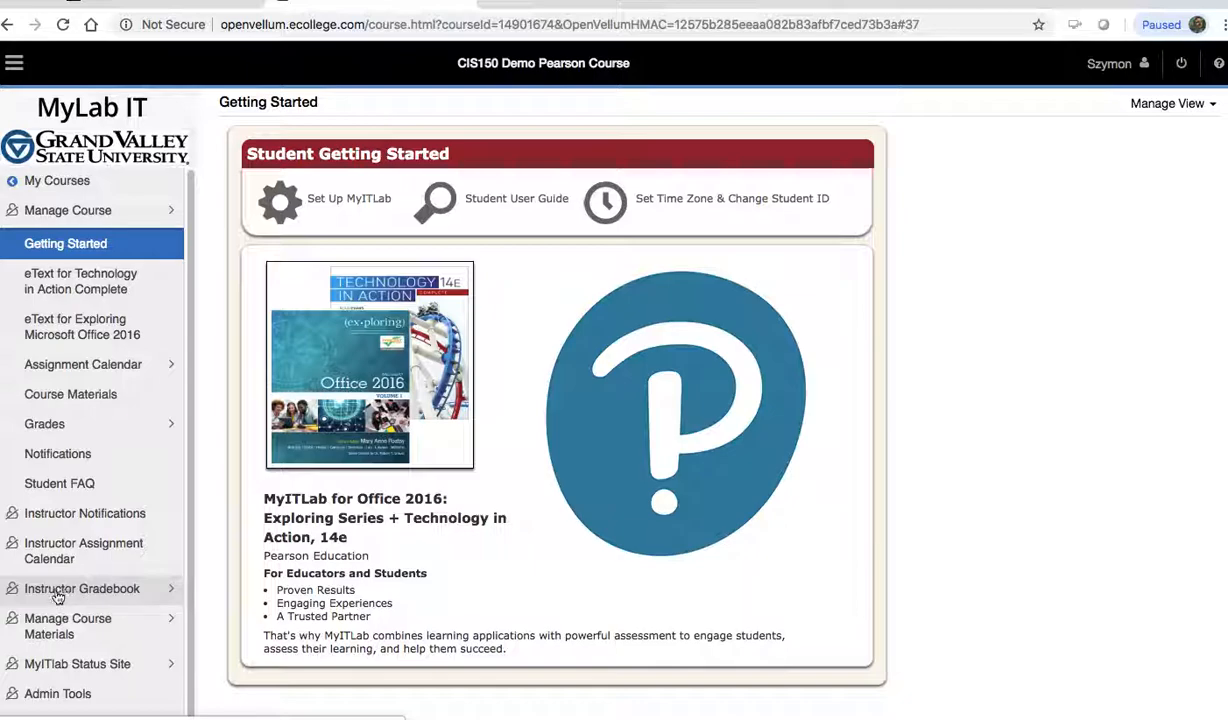
pyautogui.moveTo(83, 550)
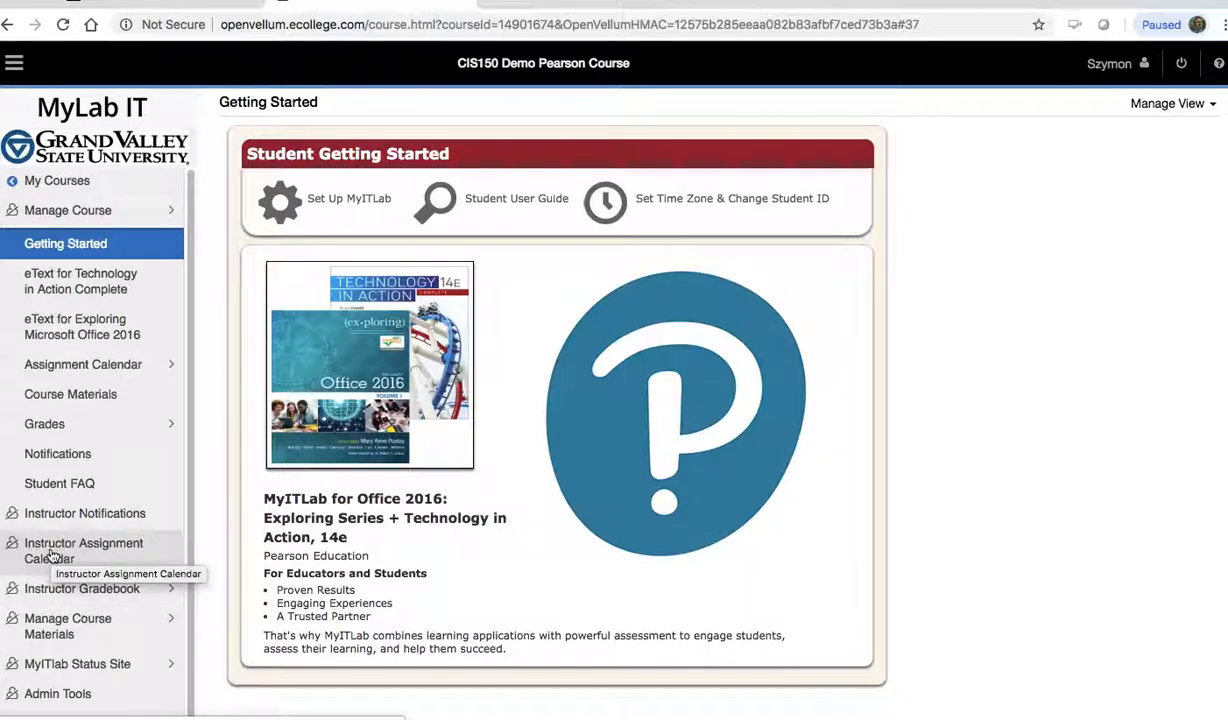
# Step: Switch to the Instructor Assignment Calendar listing the six items due October 7, 2018
pyautogui.click(83, 550)
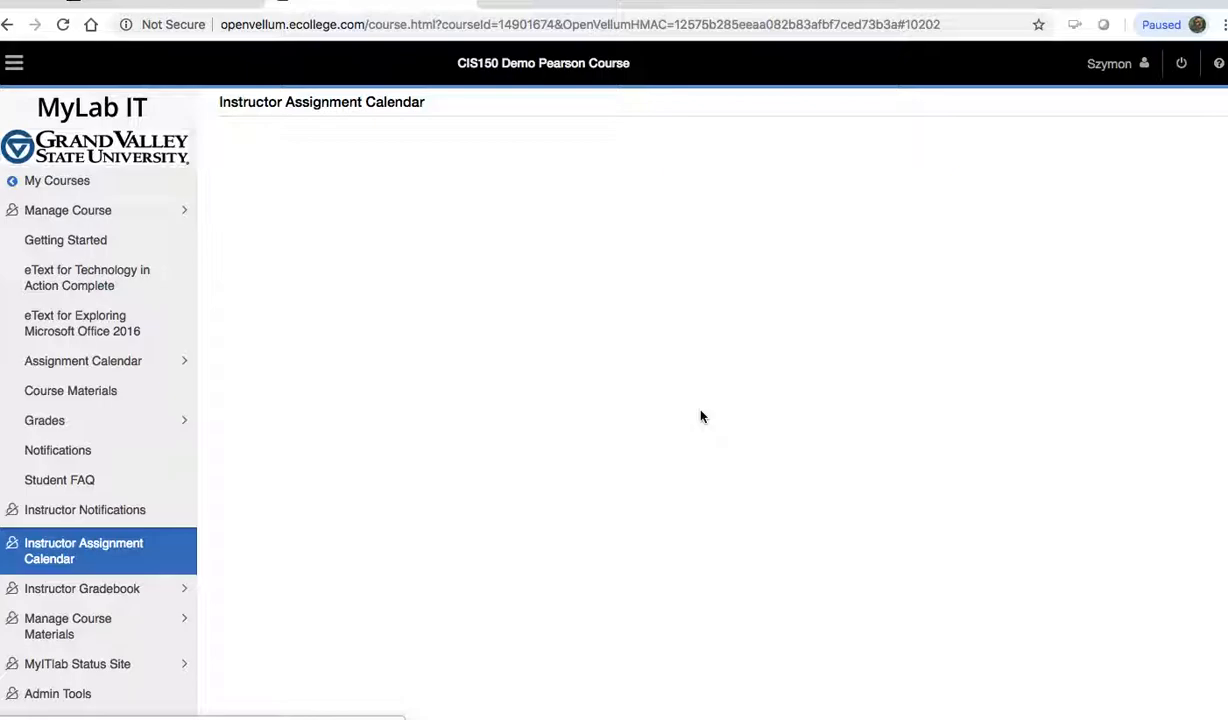
pyautogui.click(84, 550)
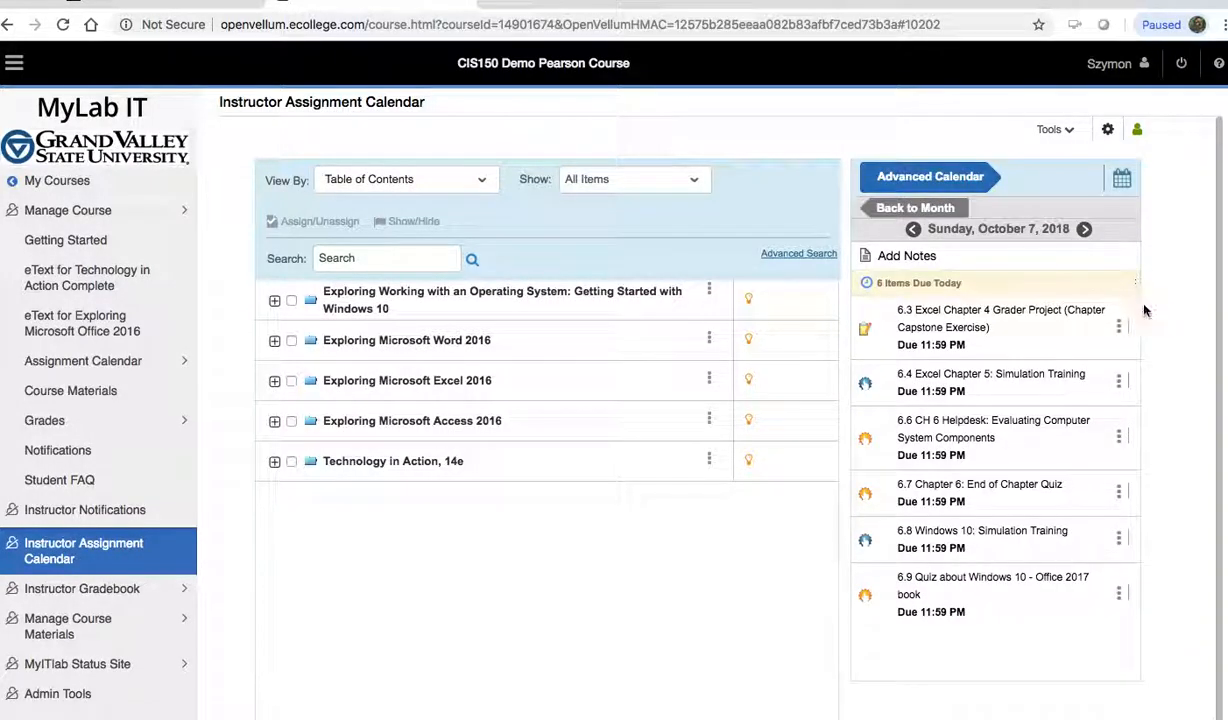
# Step: View the Excel grader project's submissions, expand the student's attempts and select the flagged Submission 2/2
pyautogui.click(1118, 326)
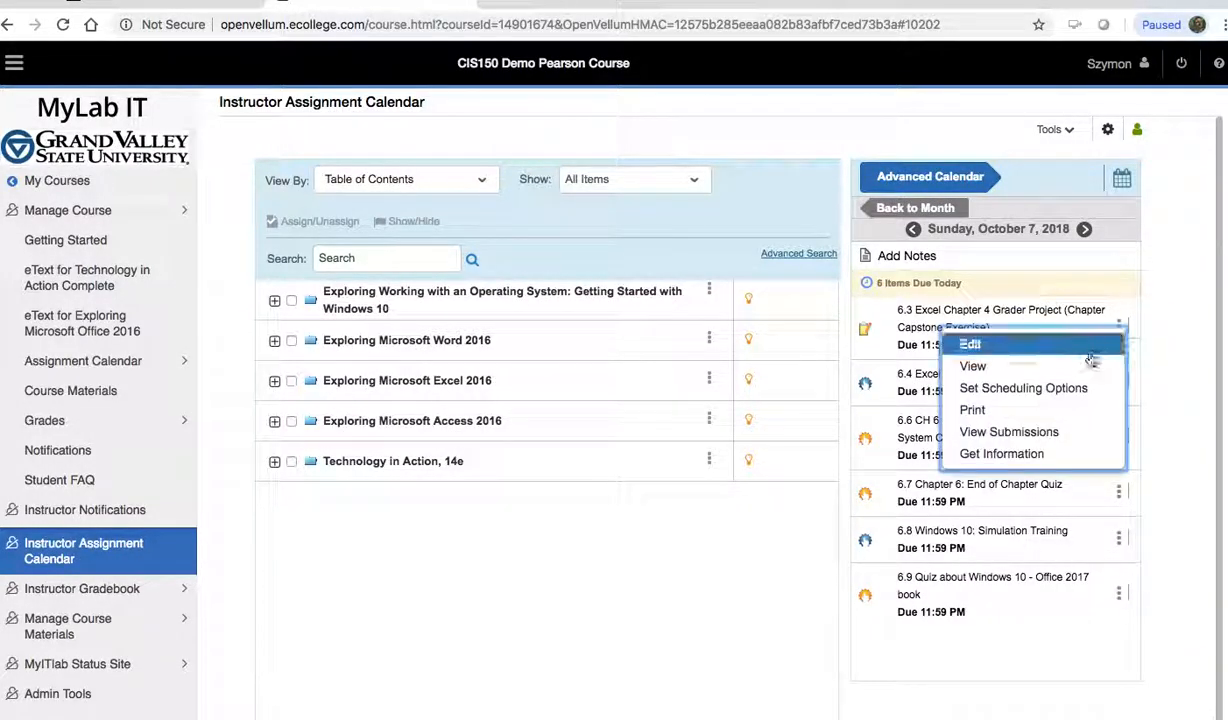
pyautogui.click(969, 344)
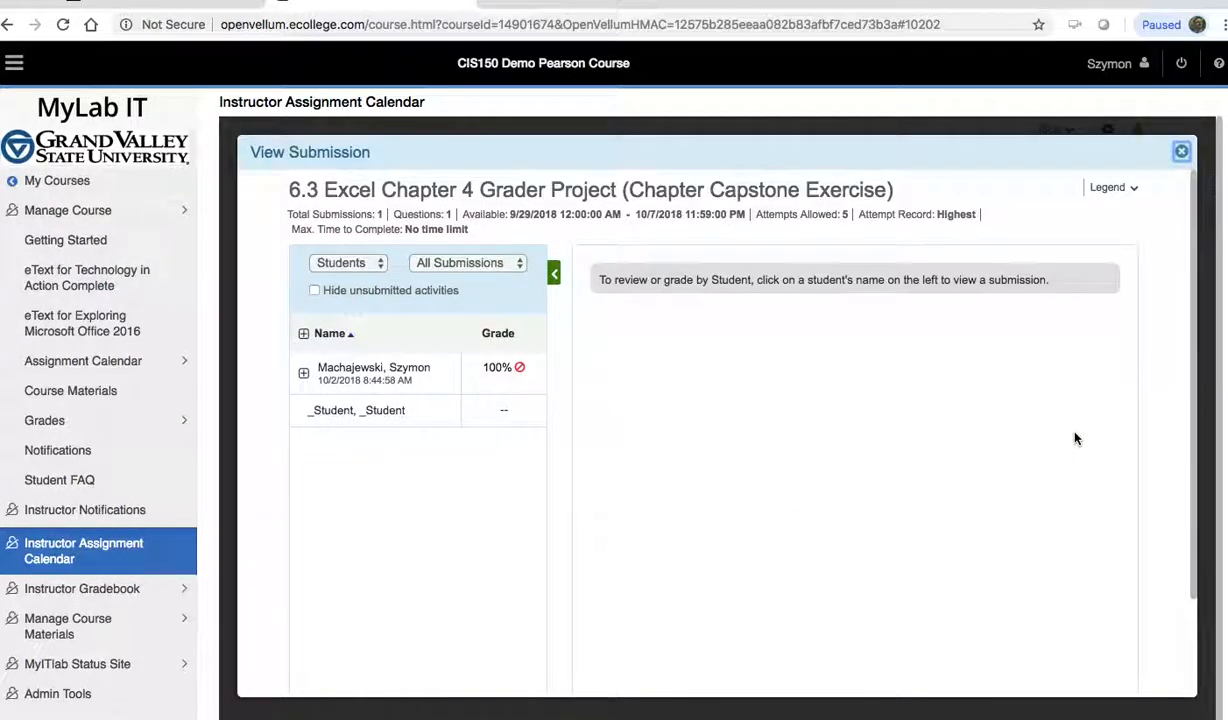
pyautogui.moveTo(688, 374)
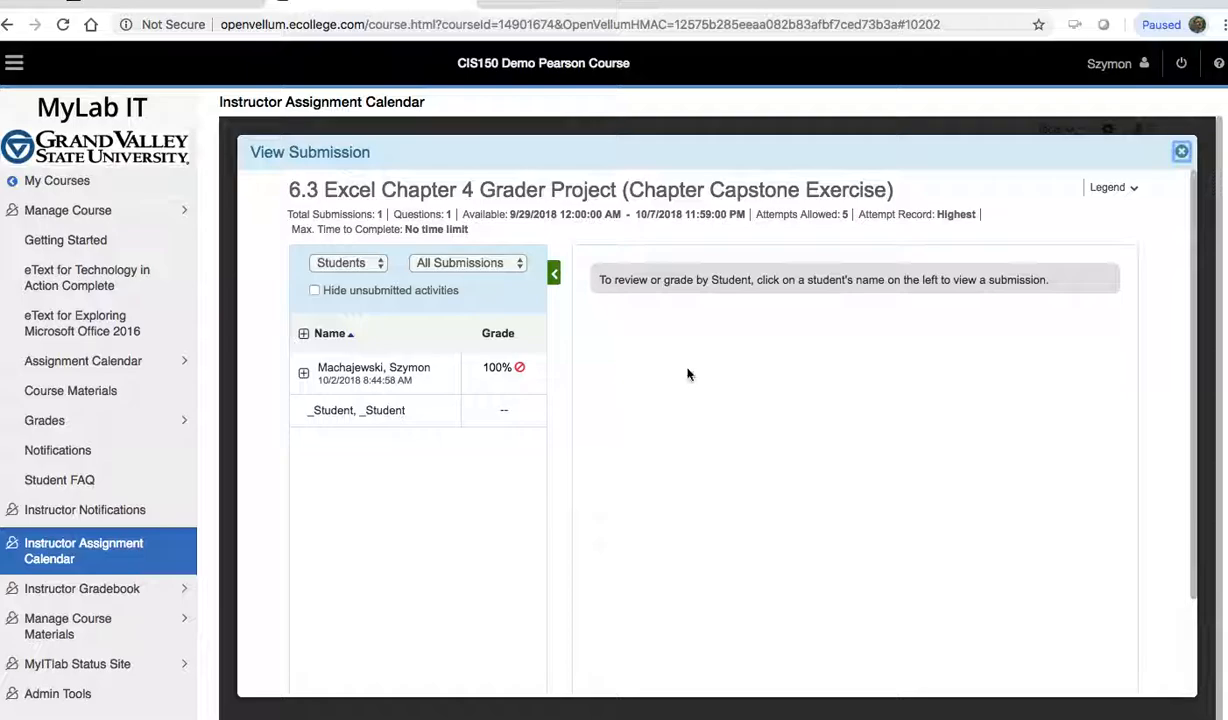
pyautogui.moveTo(520, 373)
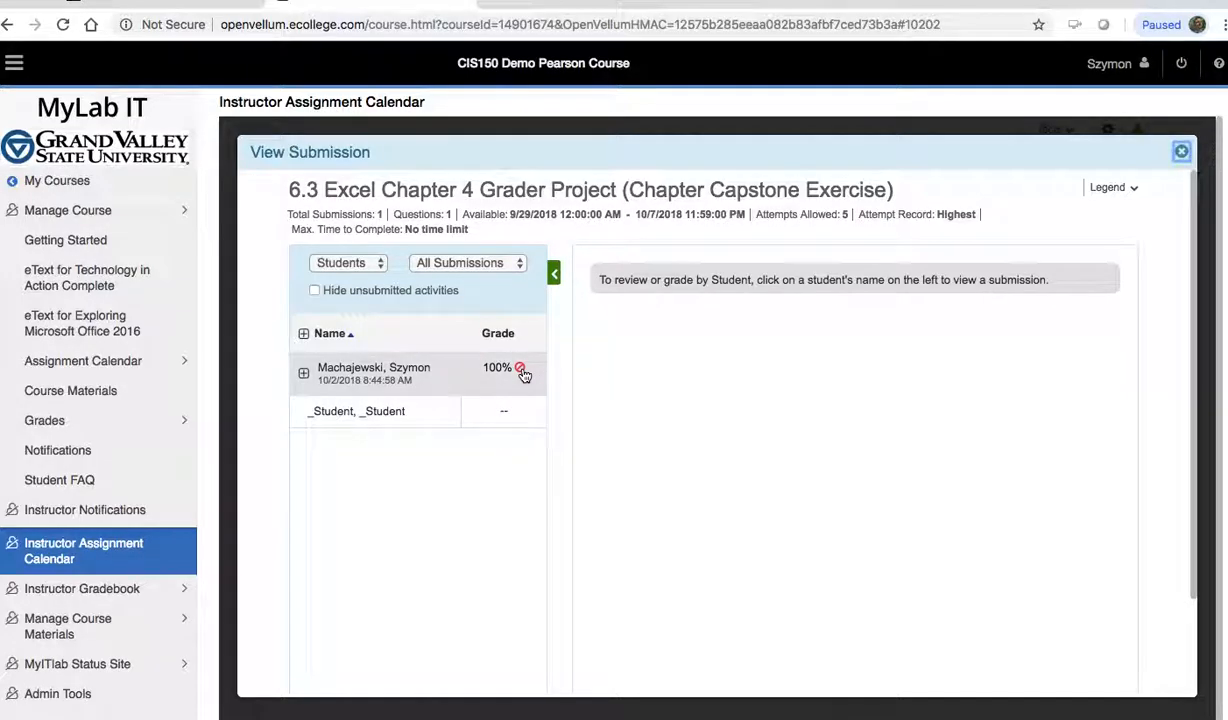
pyautogui.moveTo(520, 369)
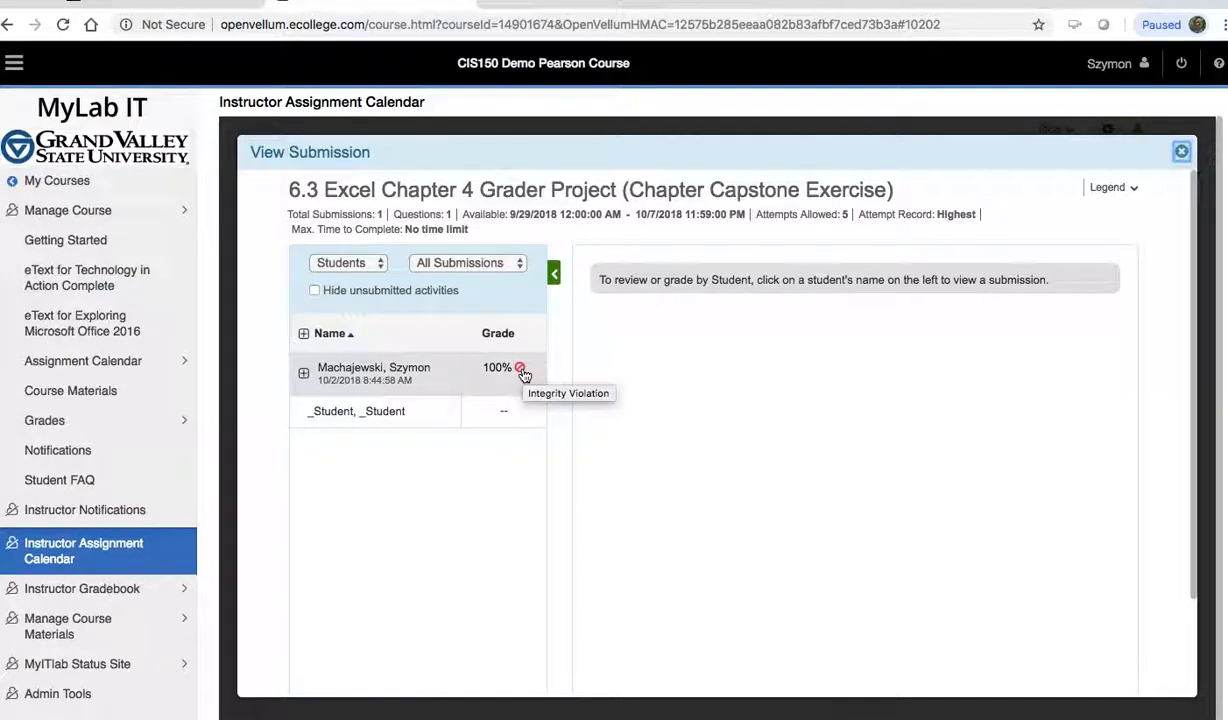
pyautogui.click(304, 372)
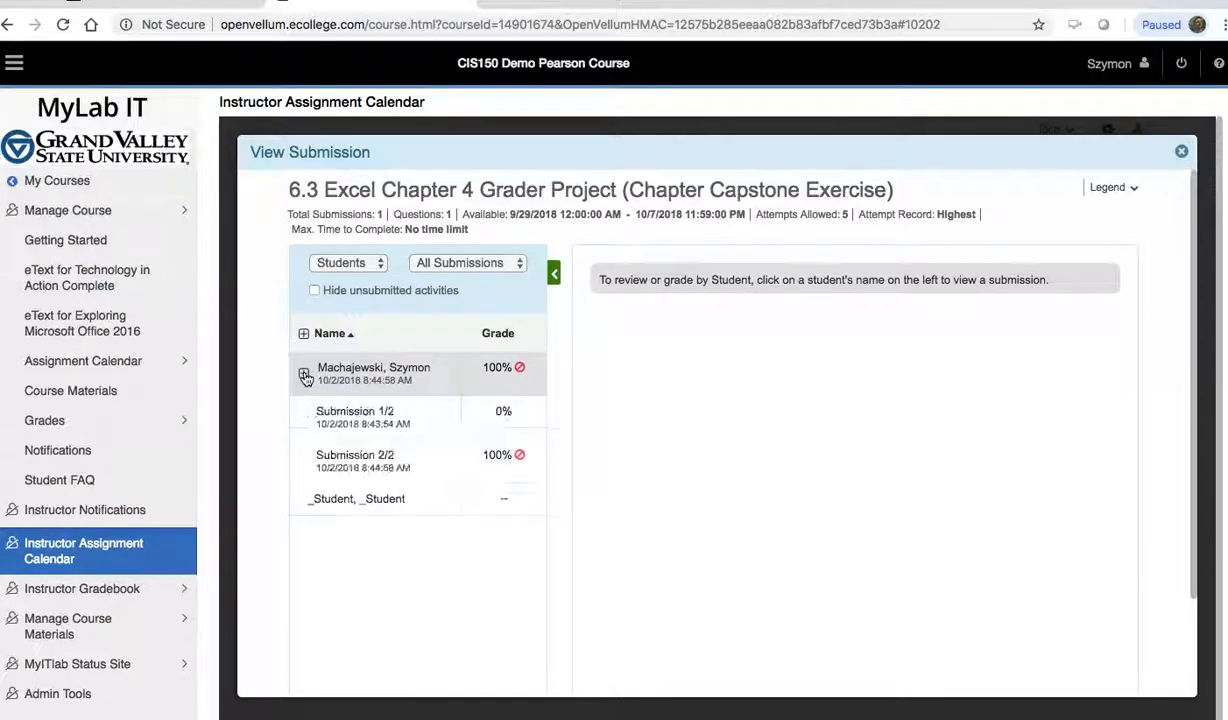
pyautogui.click(304, 372)
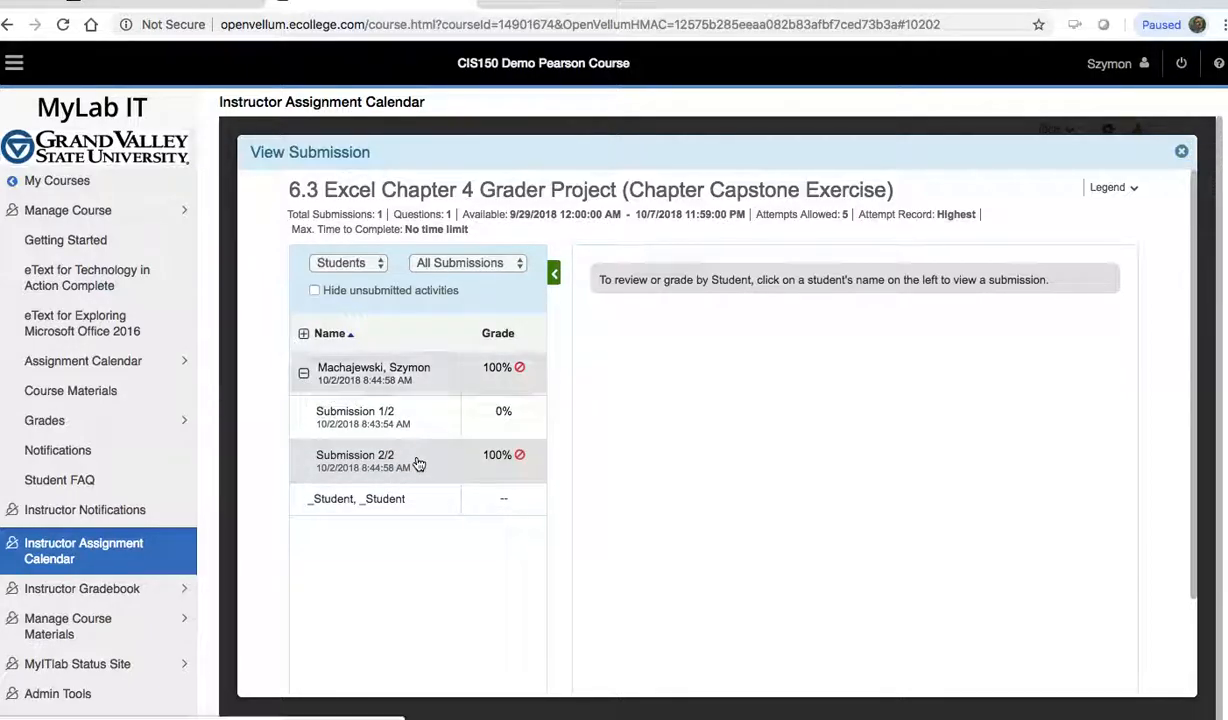
pyautogui.click(355, 460)
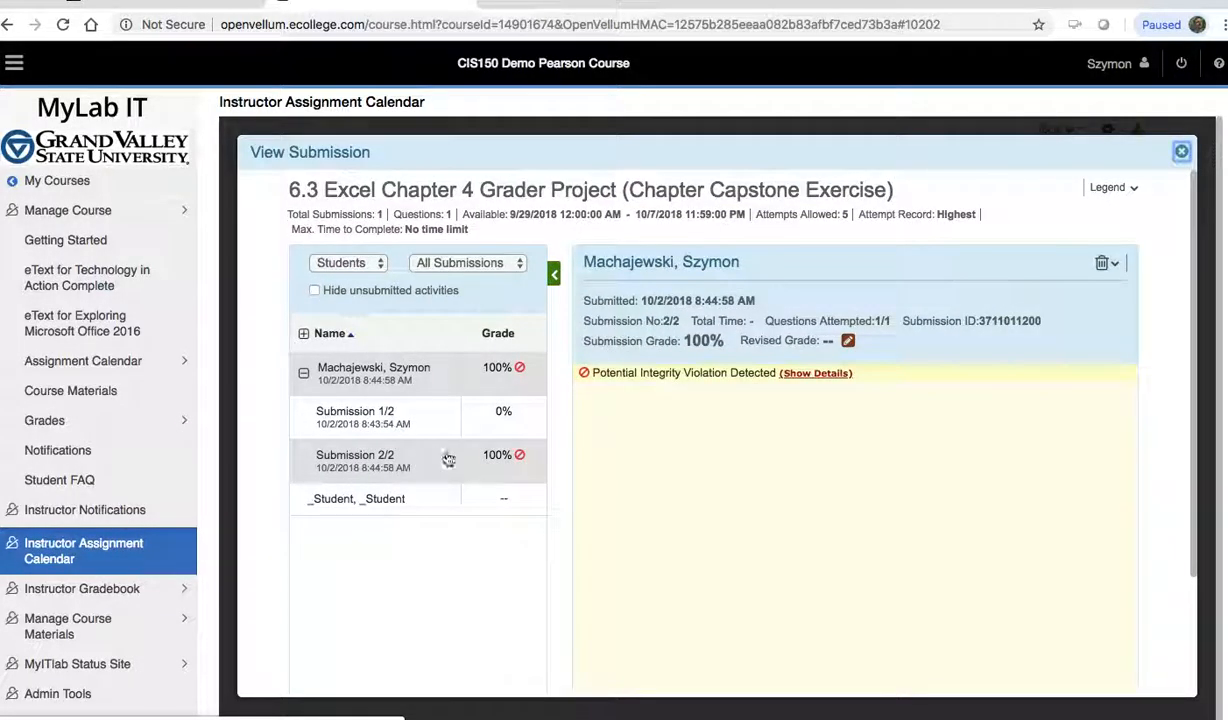
pyautogui.click(815, 373)
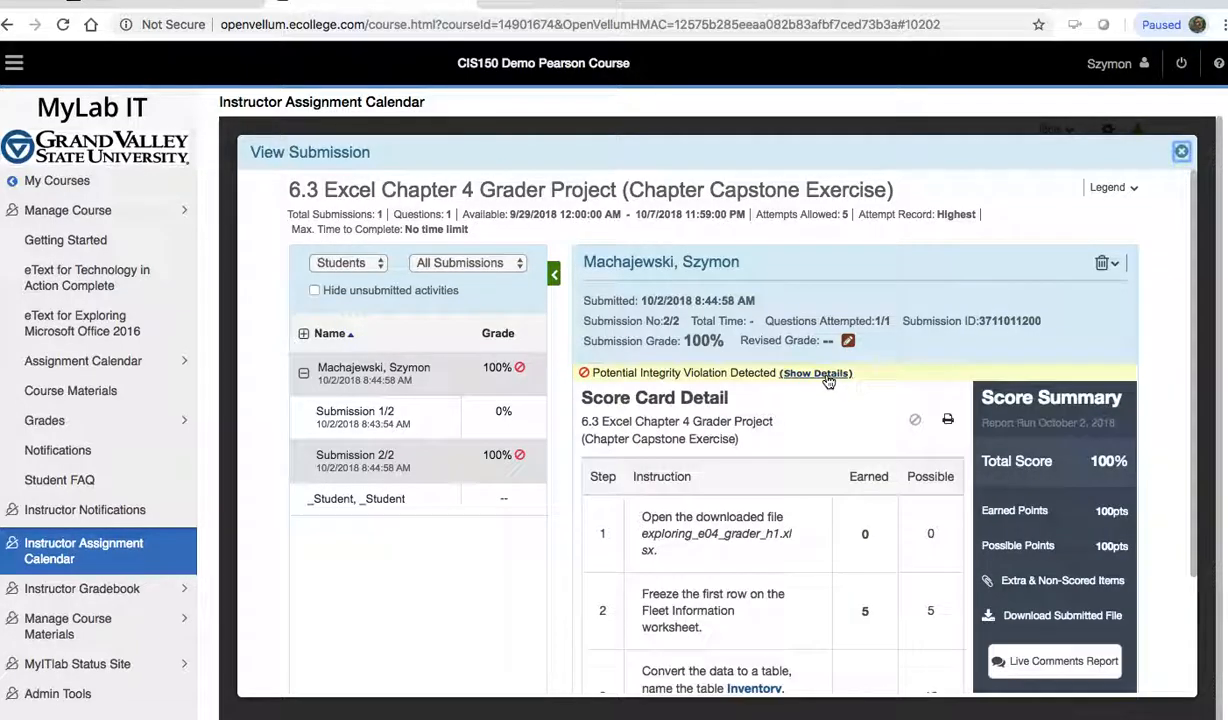
# Step: Show the Integrity Checker details listing Grader Solutions found in document and content checks
pyautogui.click(815, 373)
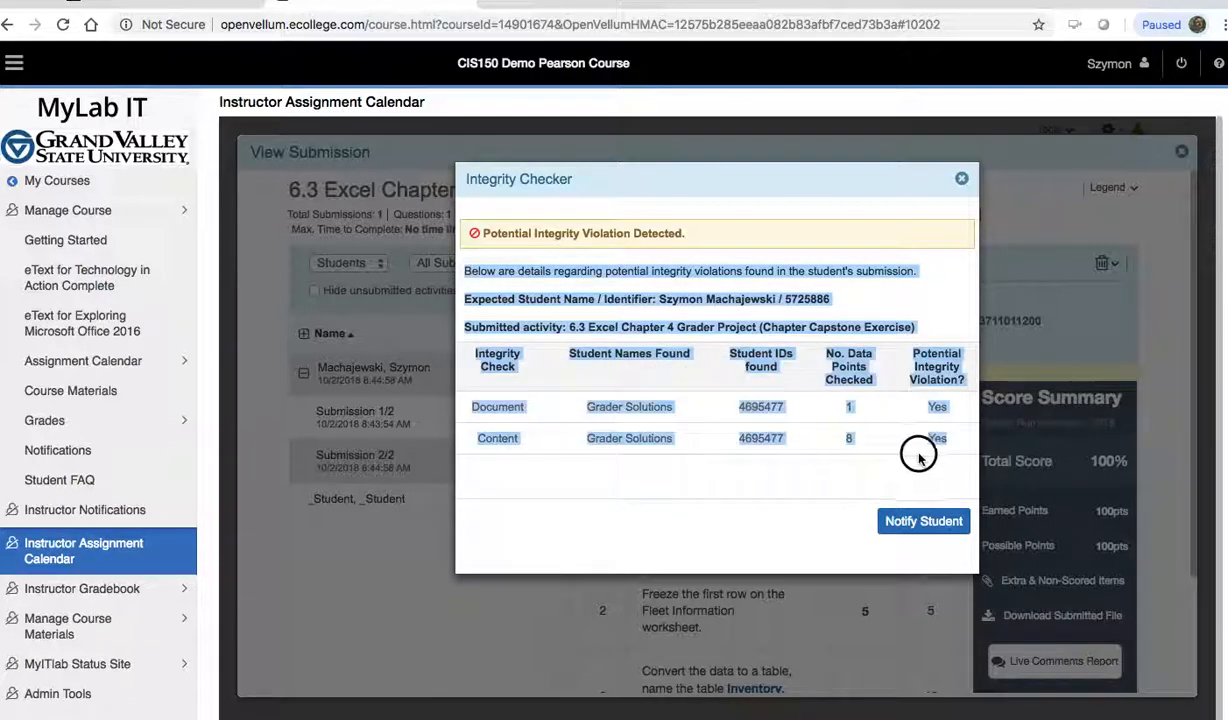
pyautogui.moveTo(918, 452)
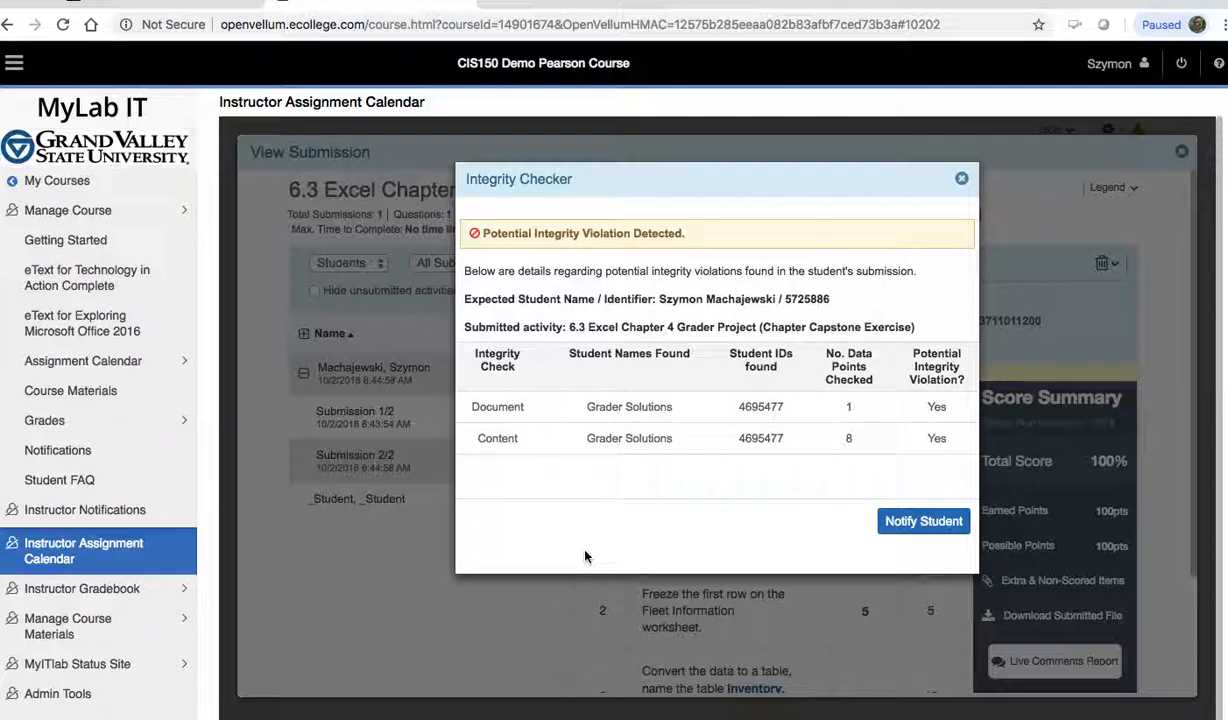
pyautogui.moveTo(668, 483)
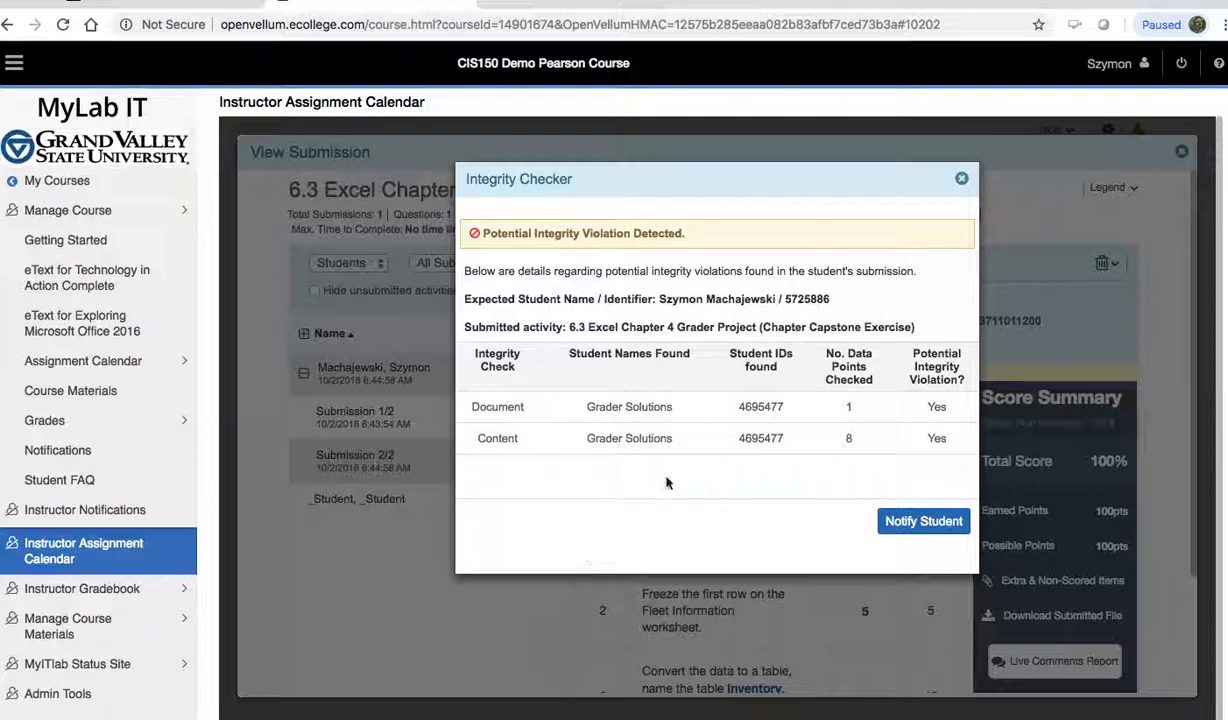
pyautogui.moveTo(716, 471)
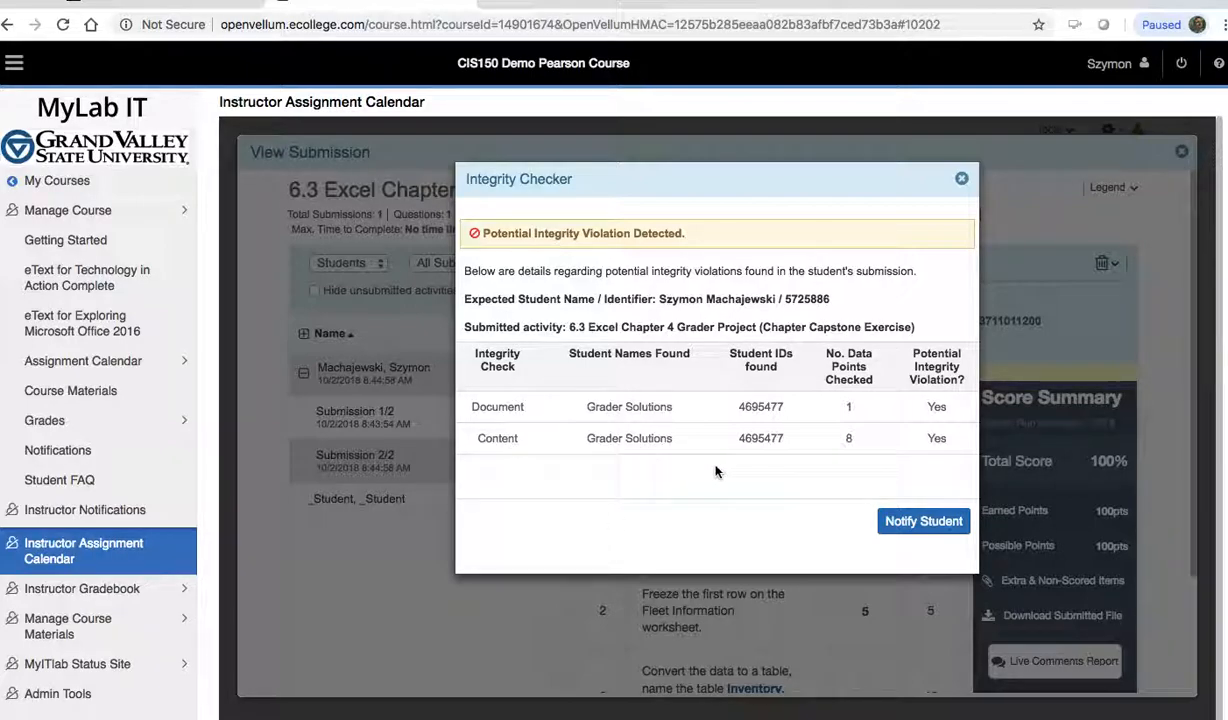